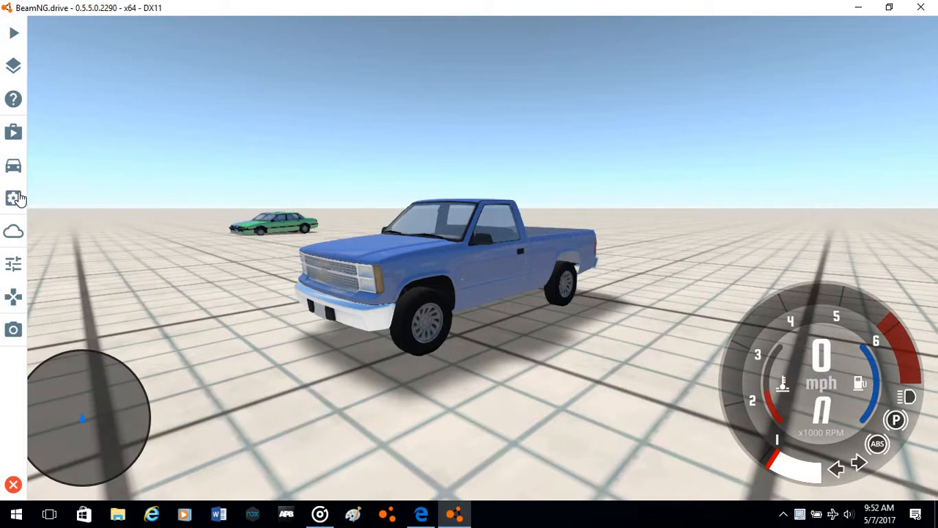
Open the pickup's Vehicle Config parts list and collapse the Body and Engine groups
left_click(13, 198)
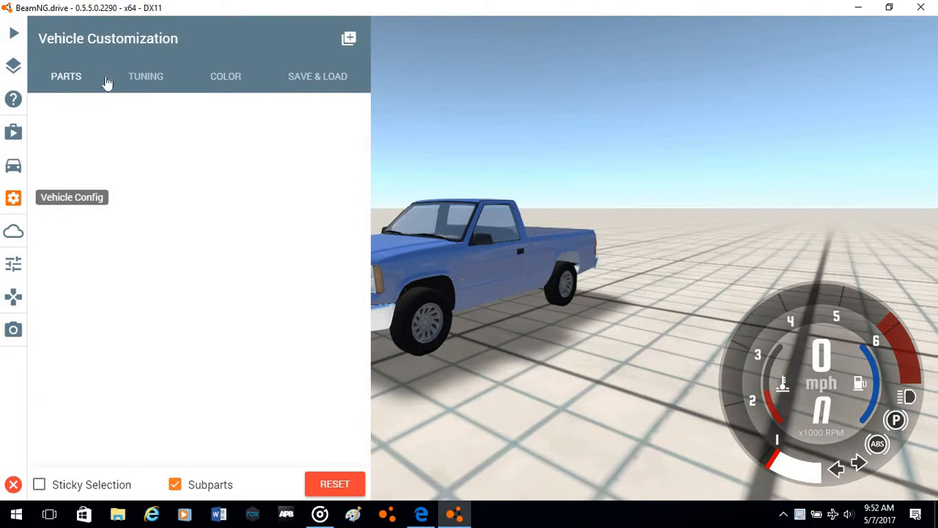
mouse_move(142, 336)
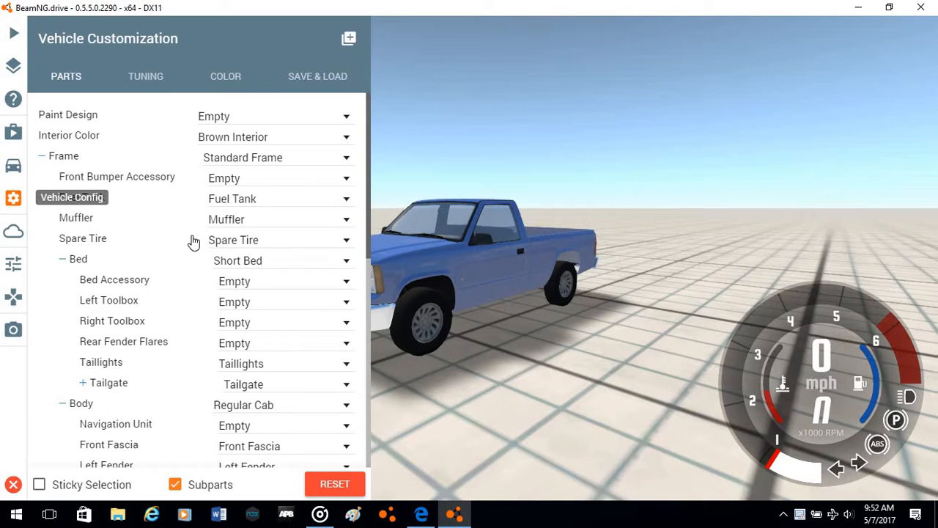
scroll("down", 3)
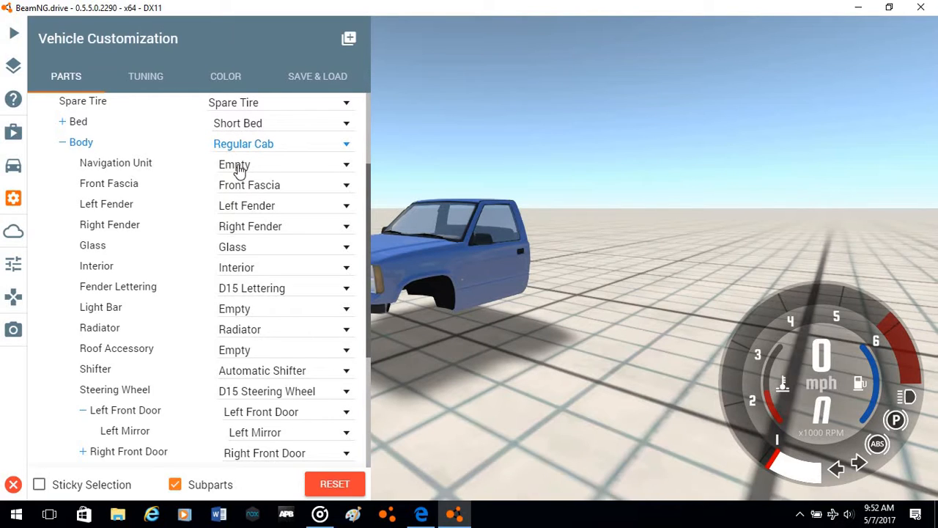
scroll("up", 3)
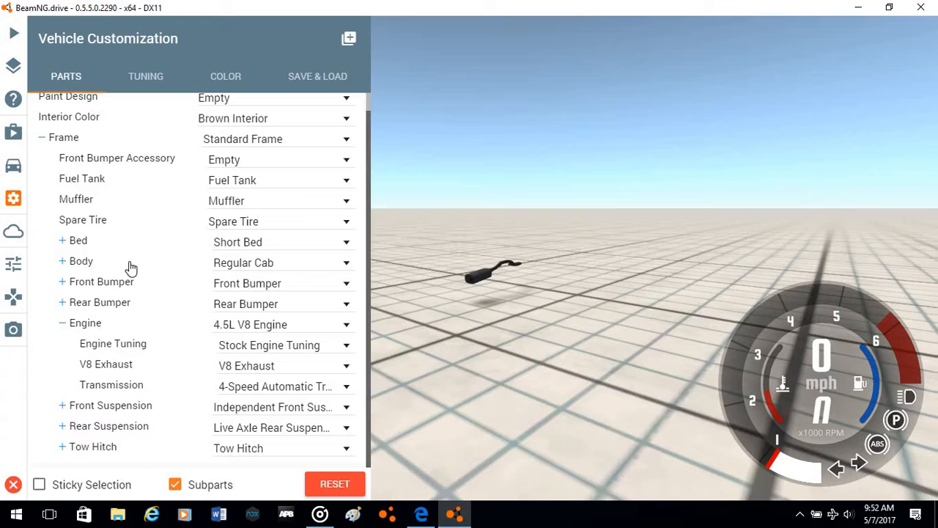
left_click(81, 260)
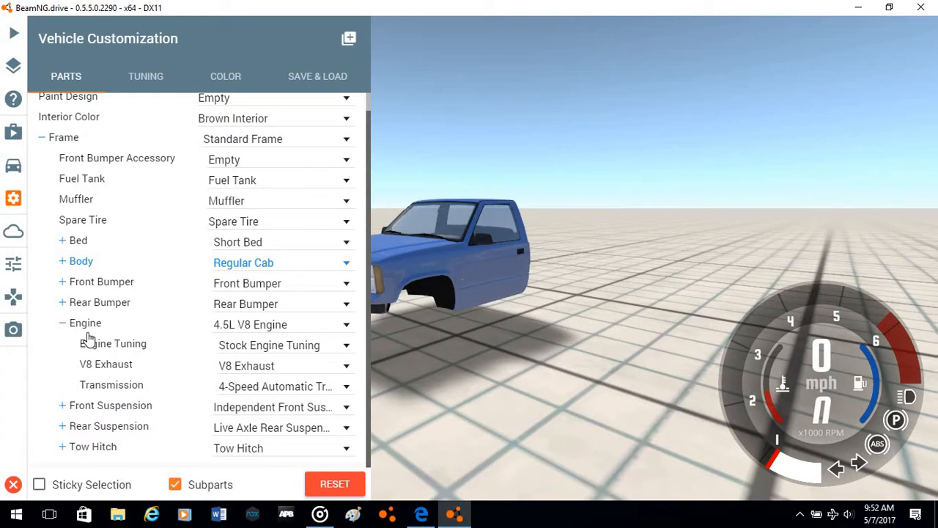
left_click(62, 323)
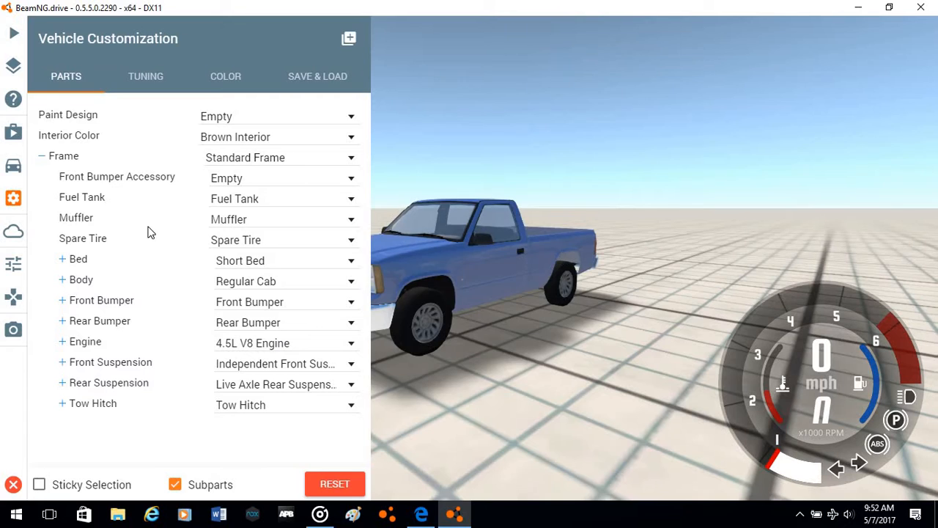
mouse_move(298, 380)
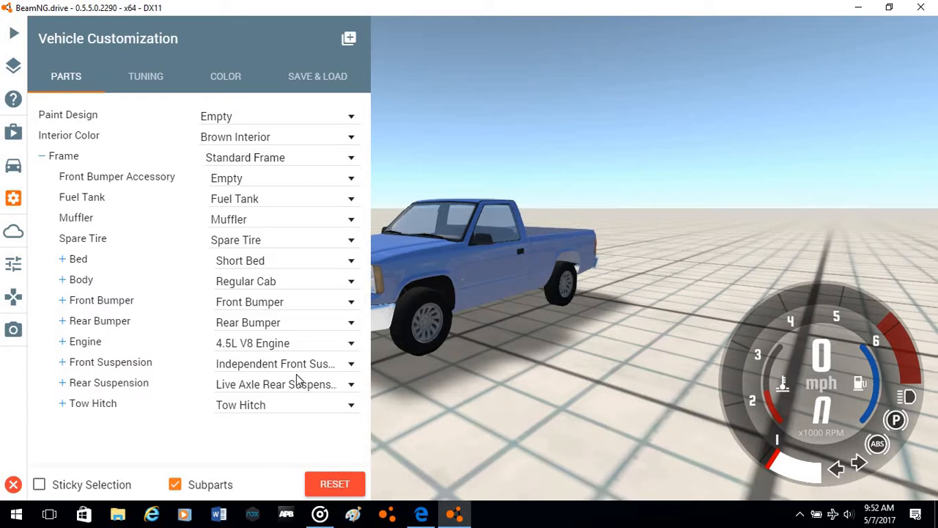
Fit Solid Axle Front Suspension while keeping Live Axle as the rear suspension
left_click(110, 361)
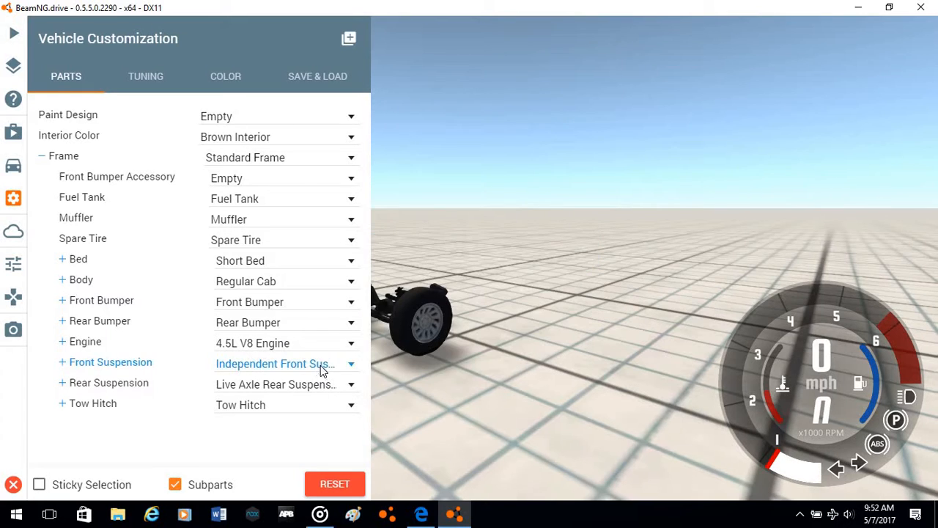
left_click(351, 363)
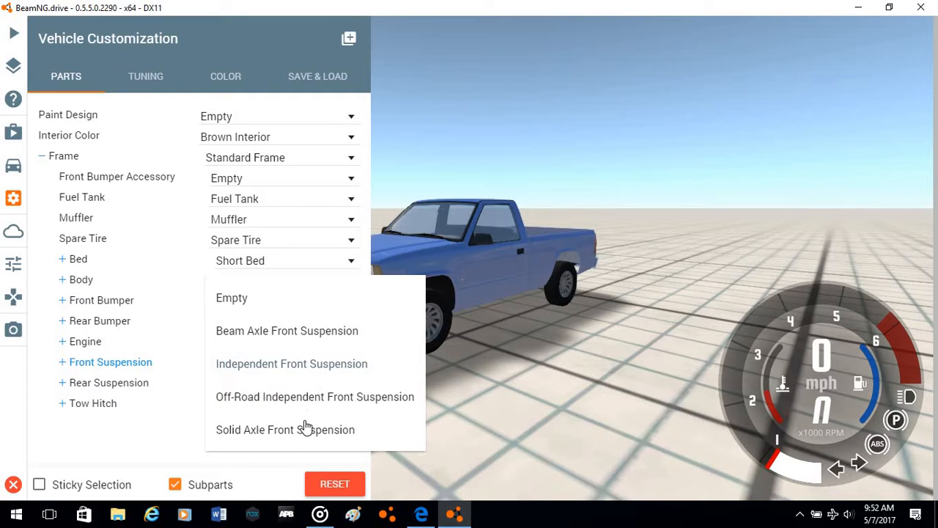
mouse_move(297, 438)
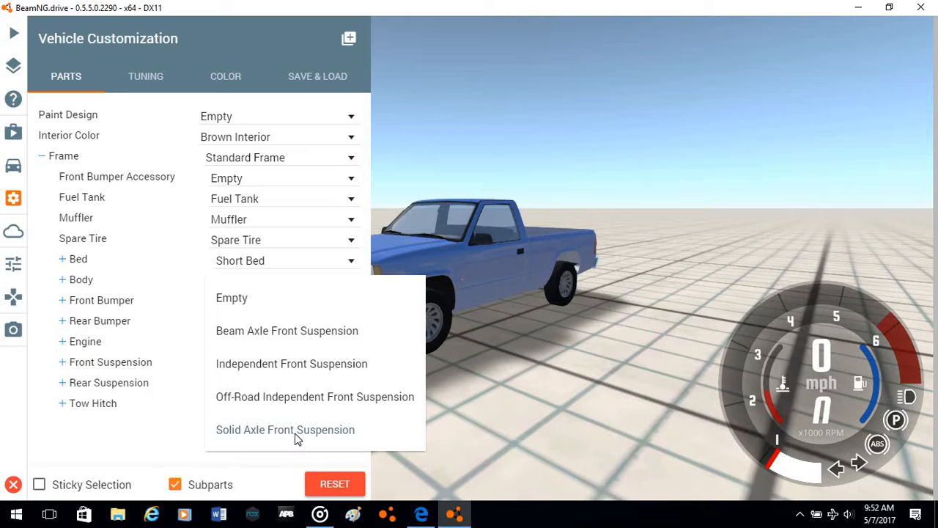
left_click(286, 430)
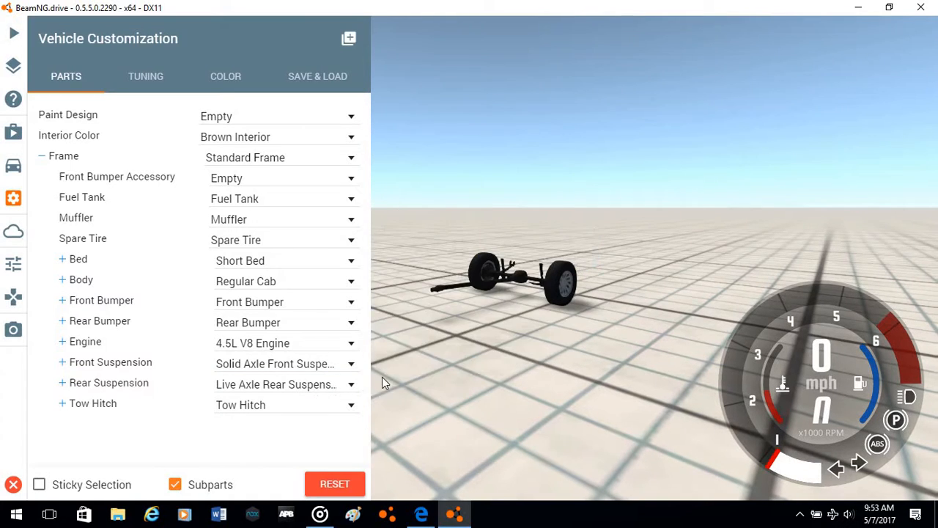
left_click(351, 385)
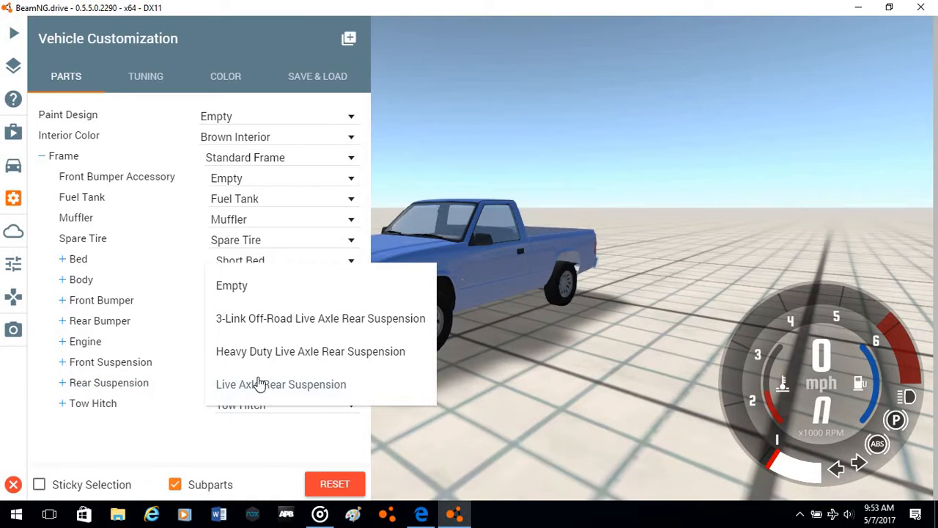
left_click(281, 385)
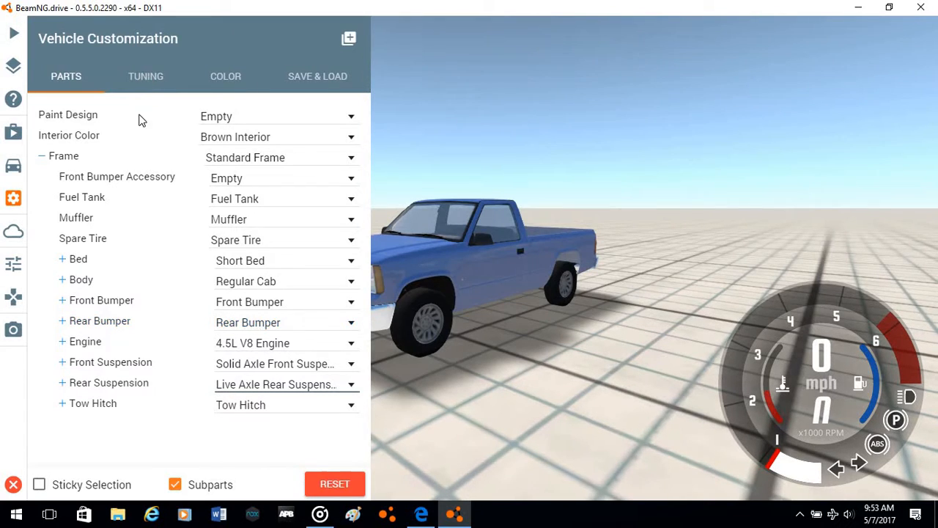
left_click(145, 76)
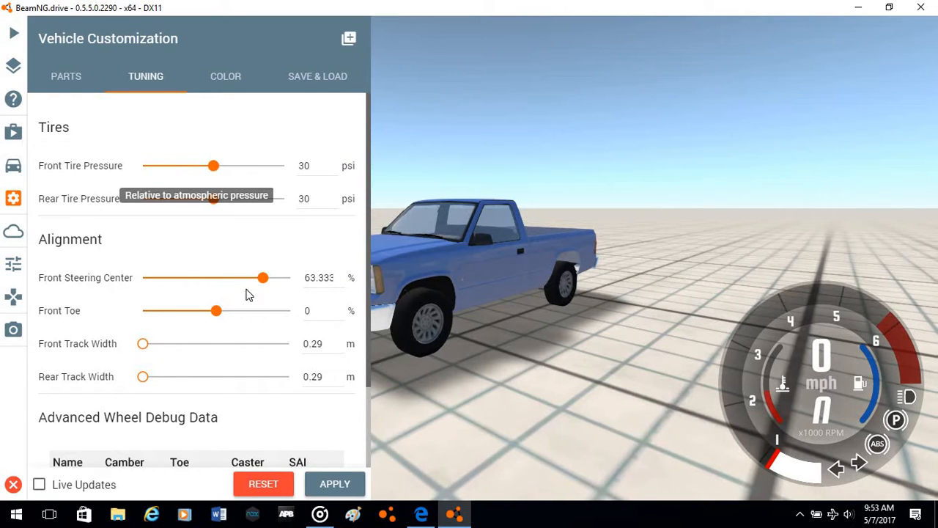
mouse_move(212, 406)
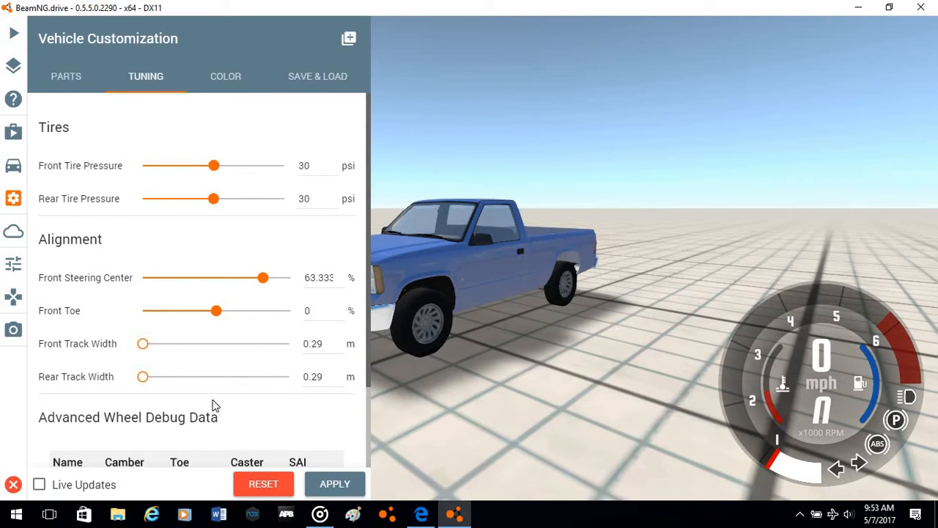
scroll("down", 3)
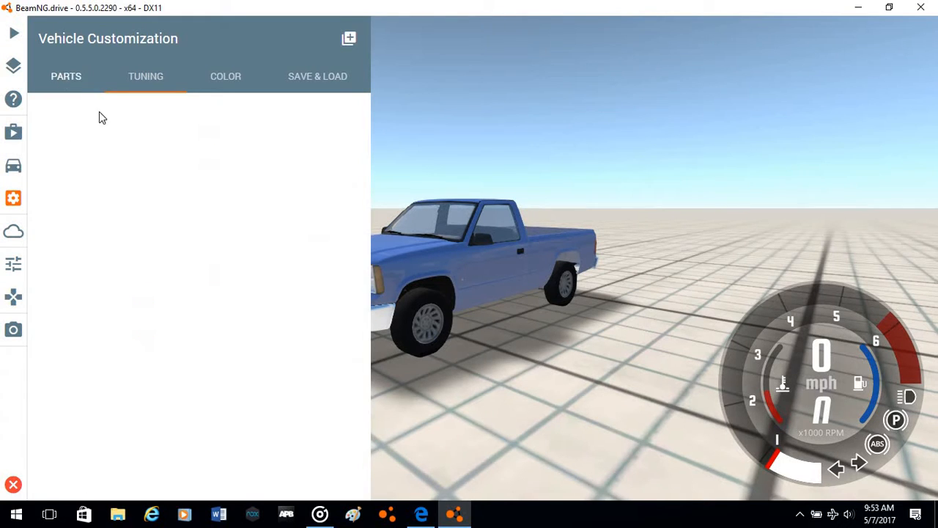
left_click(66, 77)
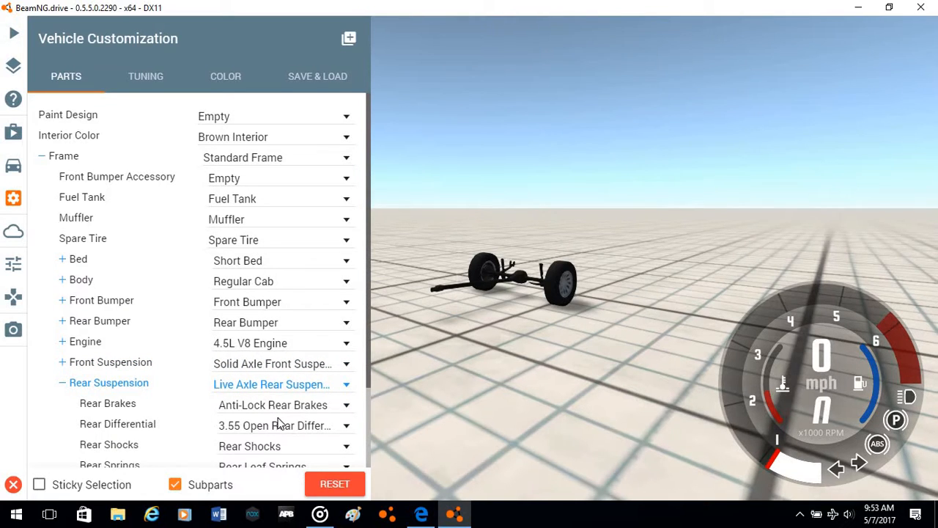
Swap the standard rear shocks for Sport Rear Shocks
scroll("down", 3)
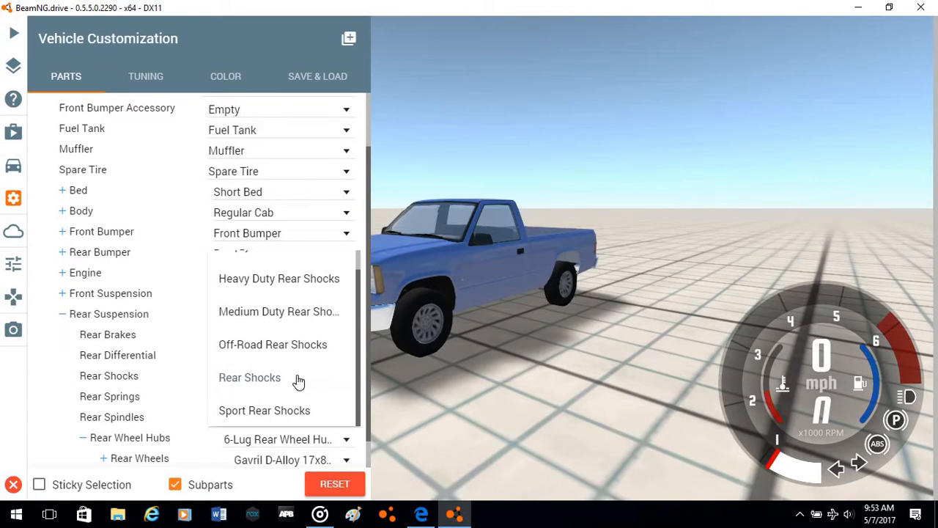
mouse_move(269, 385)
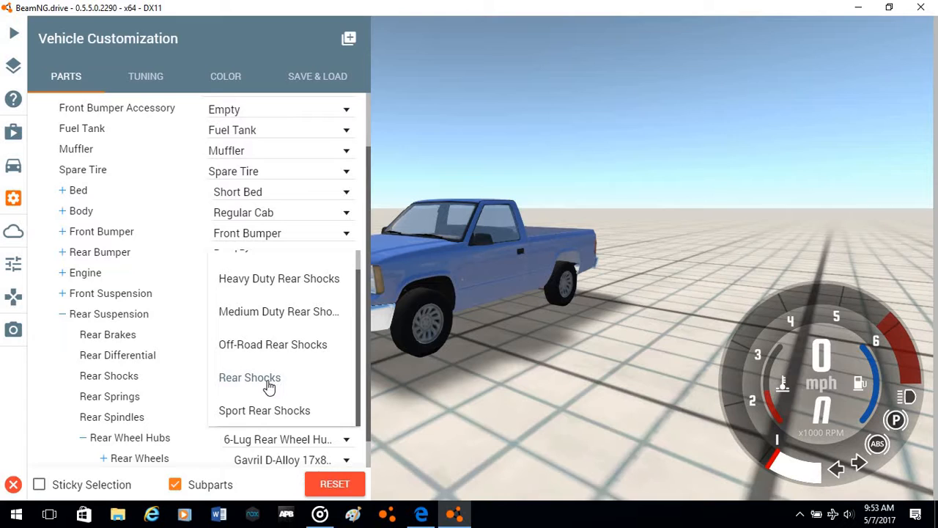
mouse_move(277, 414)
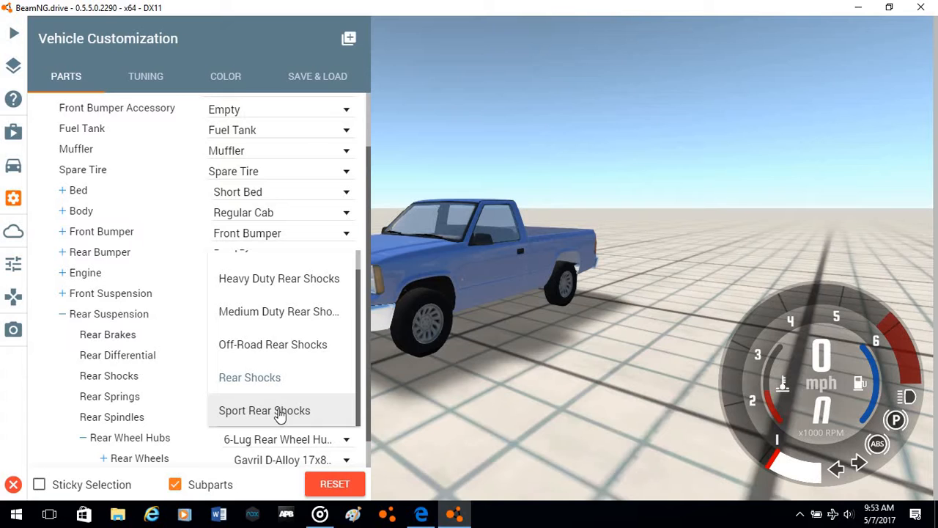
left_click(264, 410)
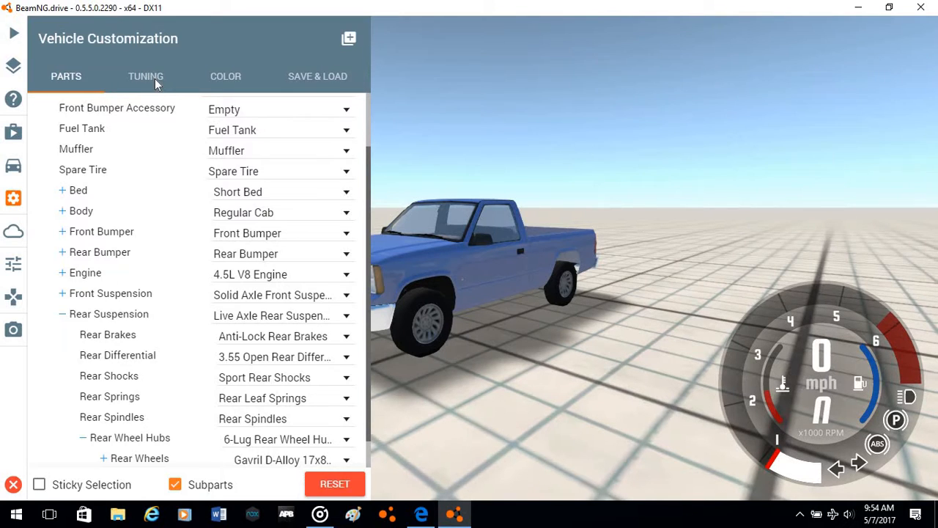
left_click(145, 76)
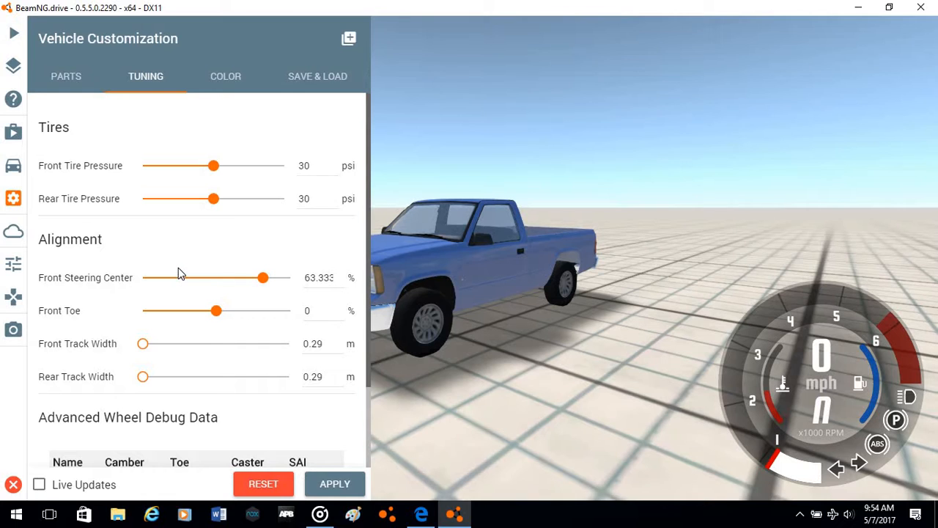
scroll("down", 3)
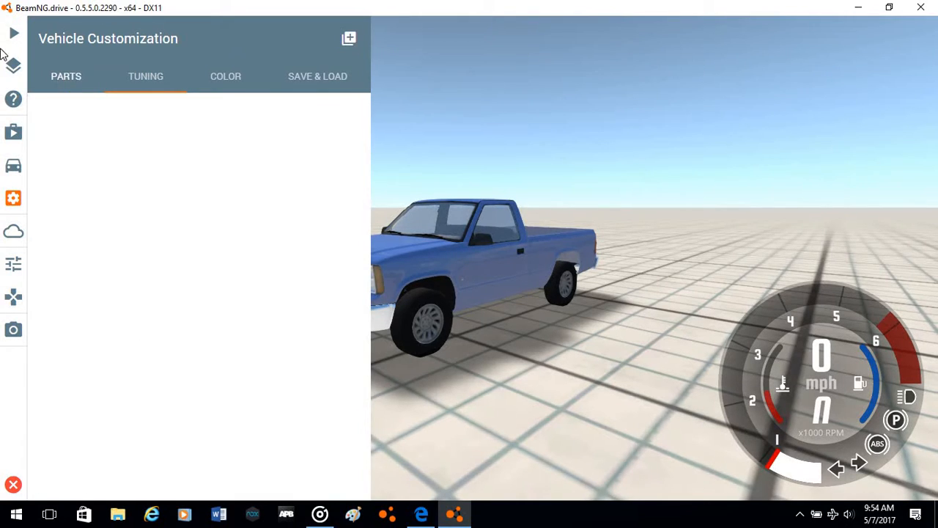
left_click(66, 76)
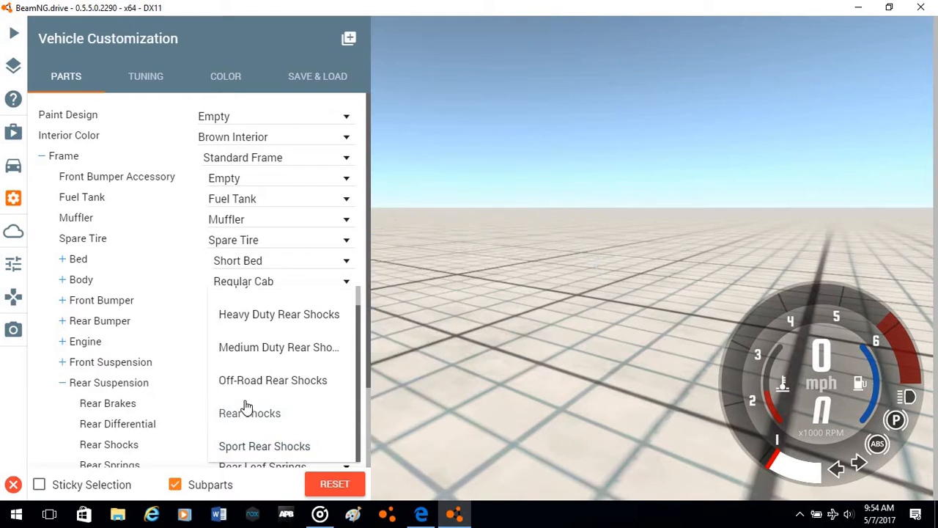
Put the standard Rear Shocks back on while the pickup respawns
left_click(249, 412)
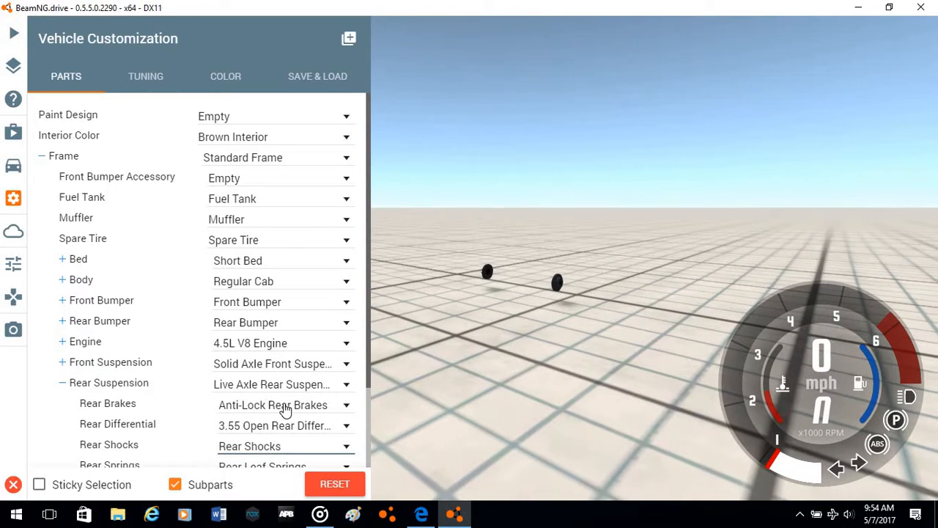
mouse_move(381, 390)
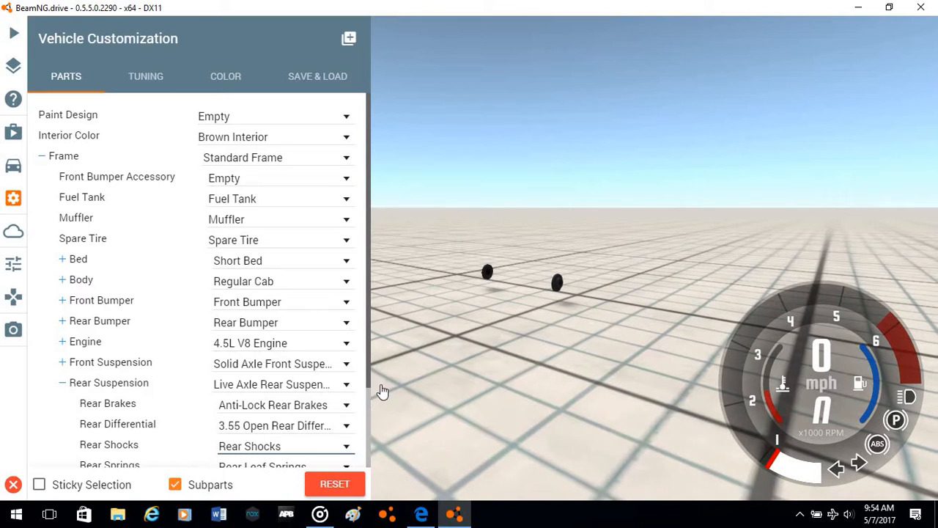
mouse_move(367, 390)
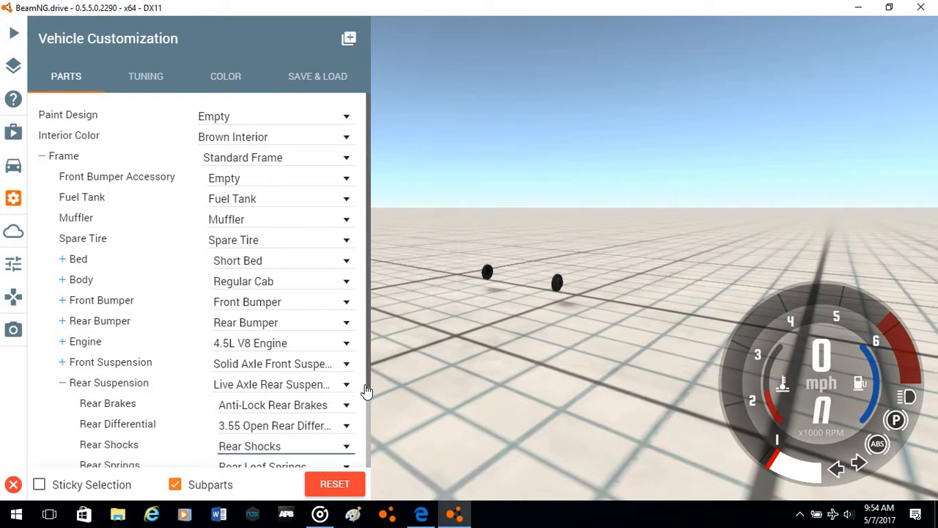
mouse_move(274, 365)
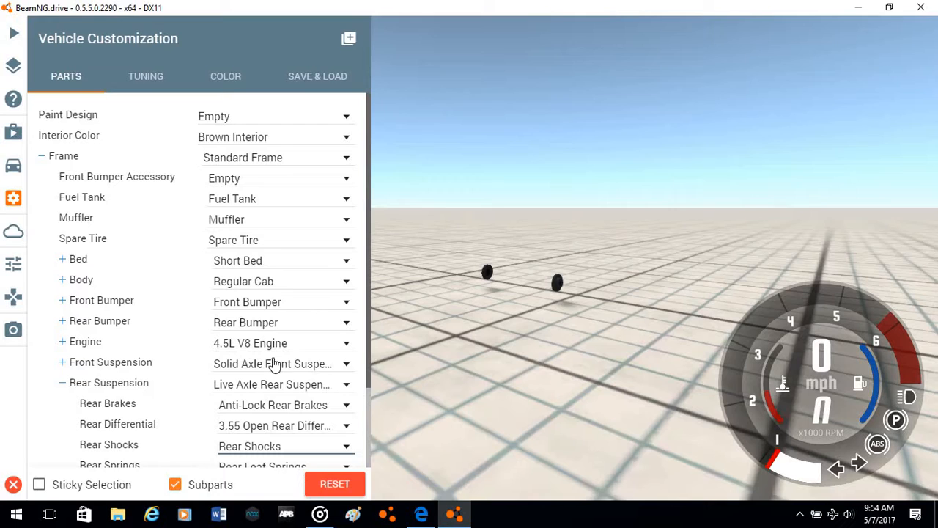
mouse_move(180, 273)
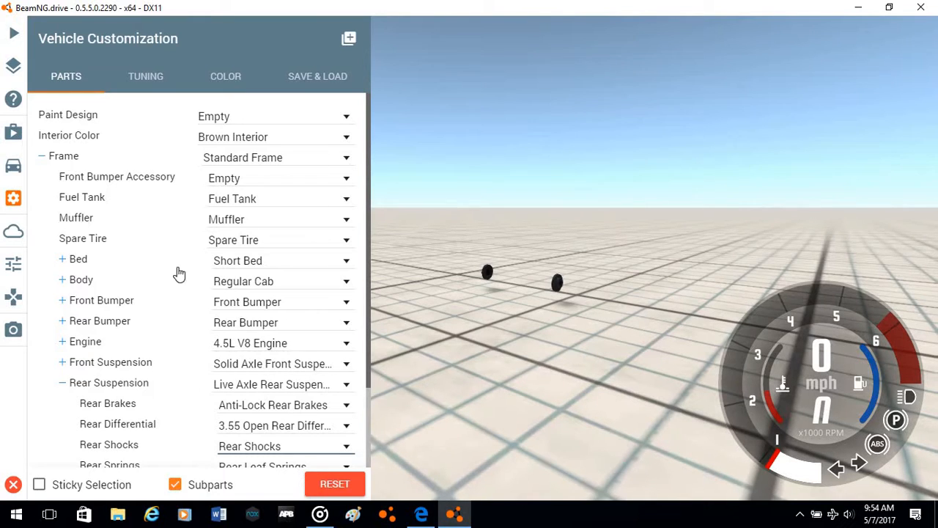
mouse_move(107, 458)
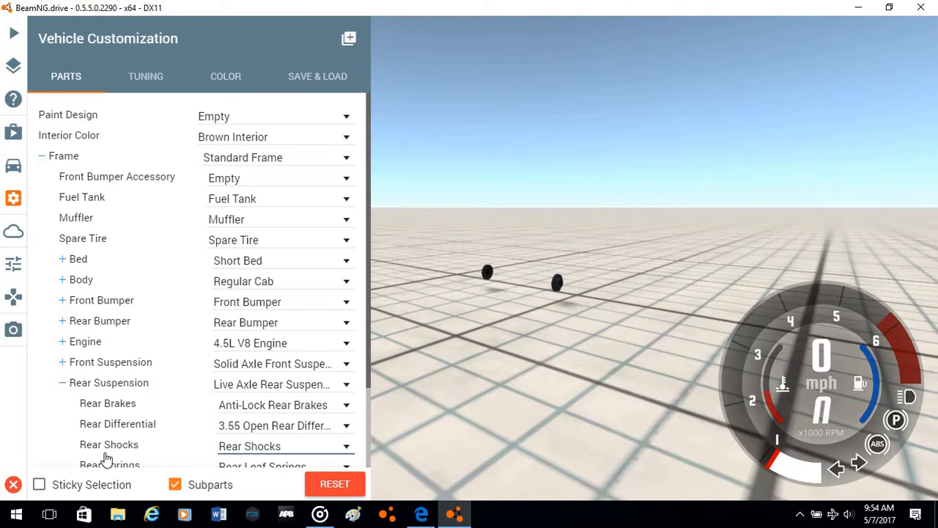
mouse_move(286, 317)
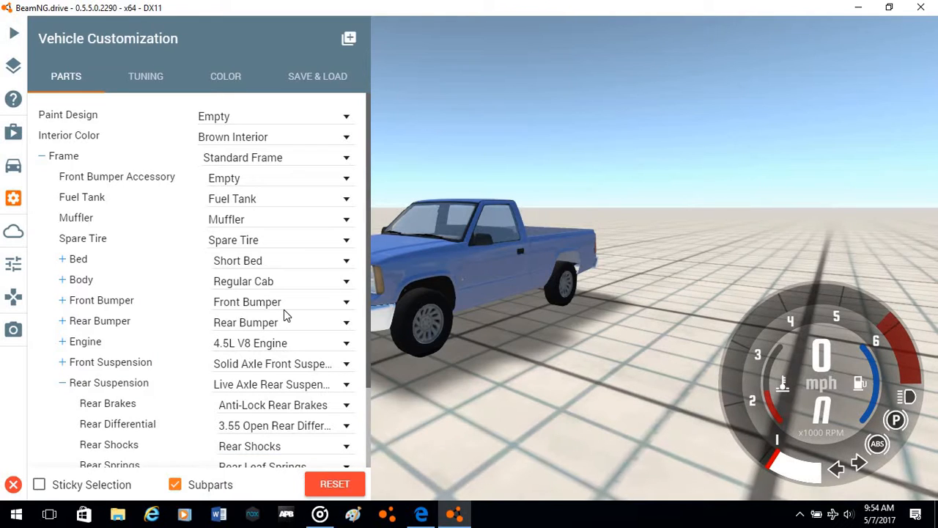
mouse_move(387, 220)
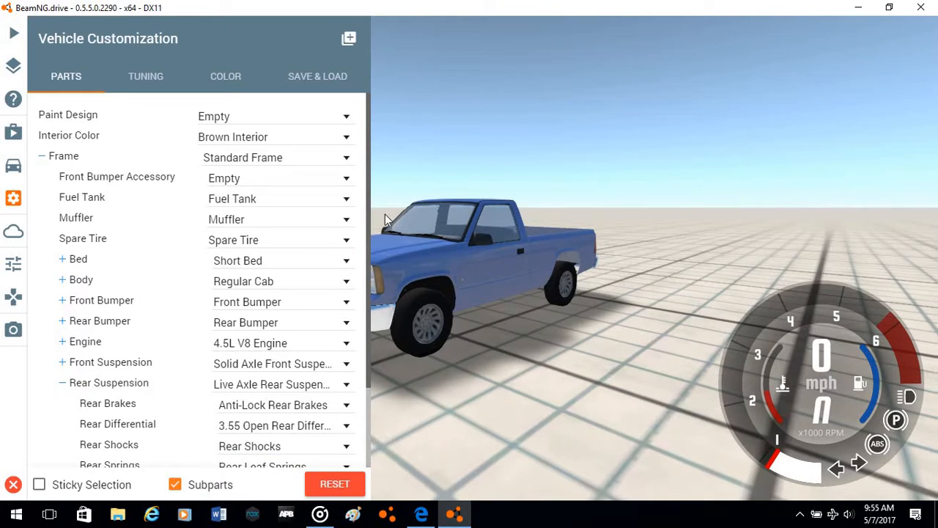
mouse_move(370, 293)
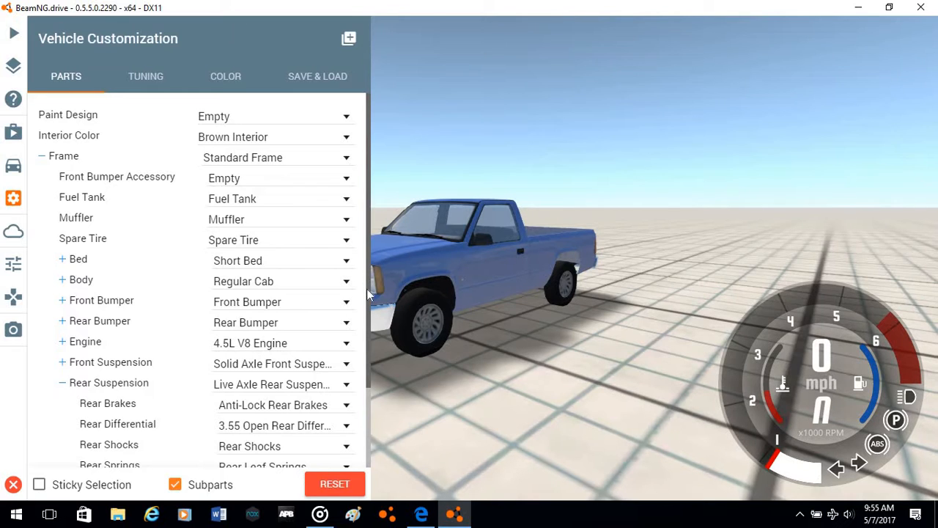
mouse_move(367, 395)
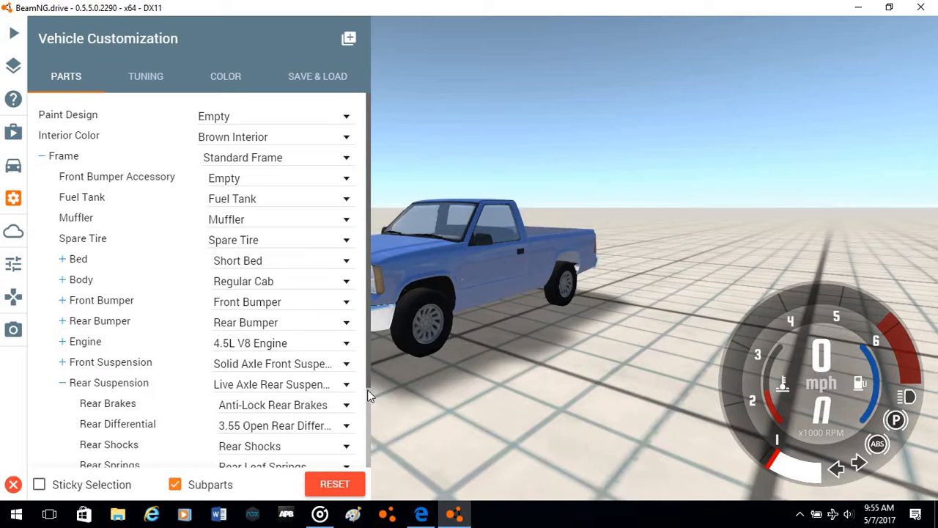
Choose Trial 1000 17x9 Off-Road Rear Wheels from the Rear Wheels dropdown
scroll("down", 3)
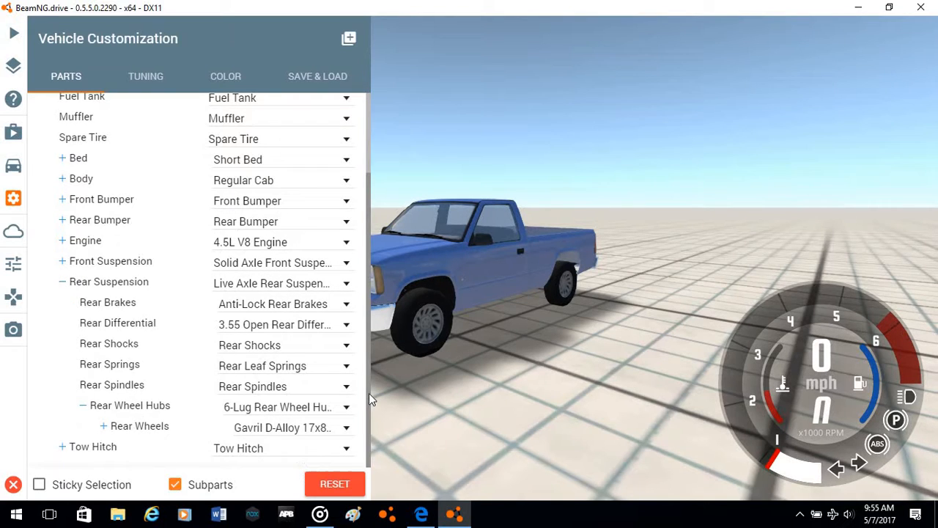
mouse_move(289, 426)
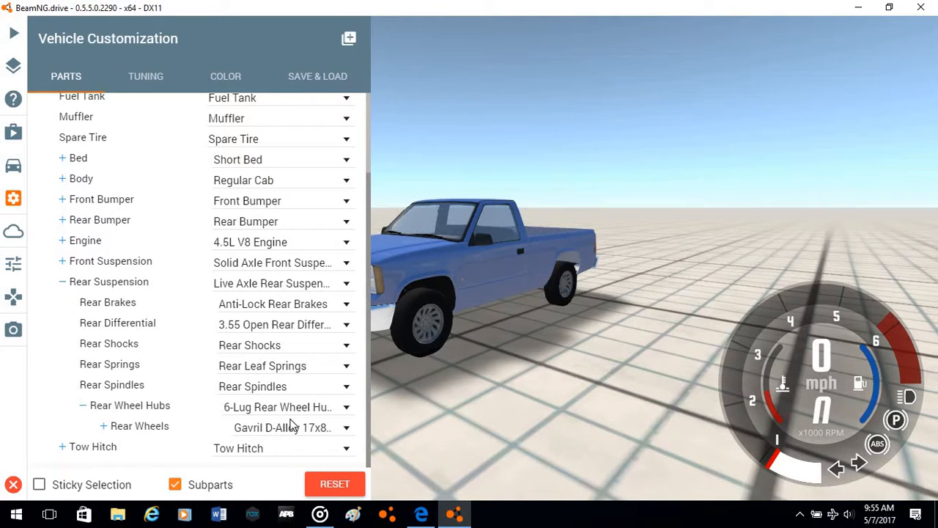
mouse_move(306, 431)
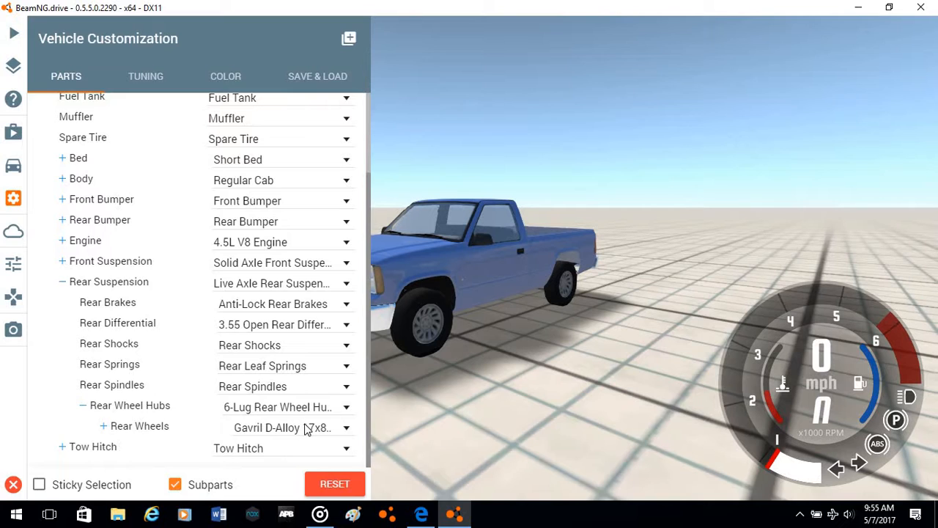
mouse_move(337, 433)
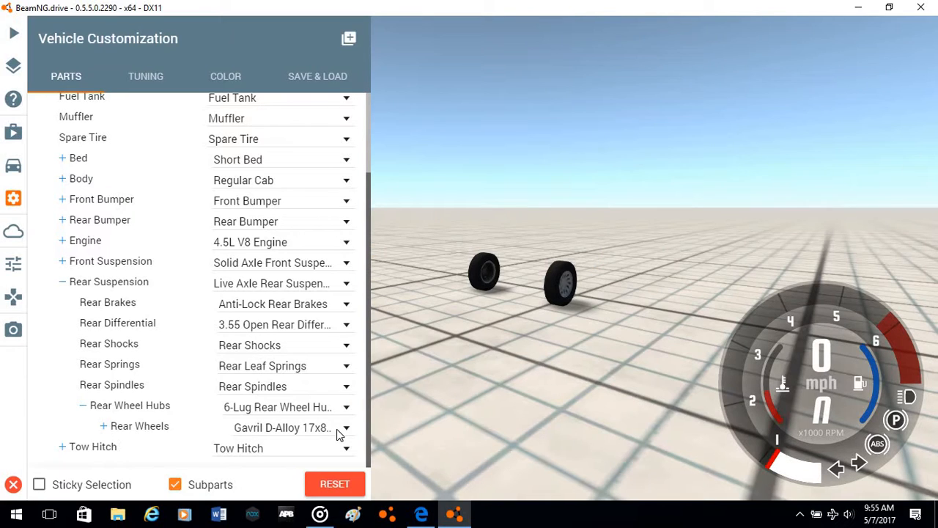
left_click(346, 428)
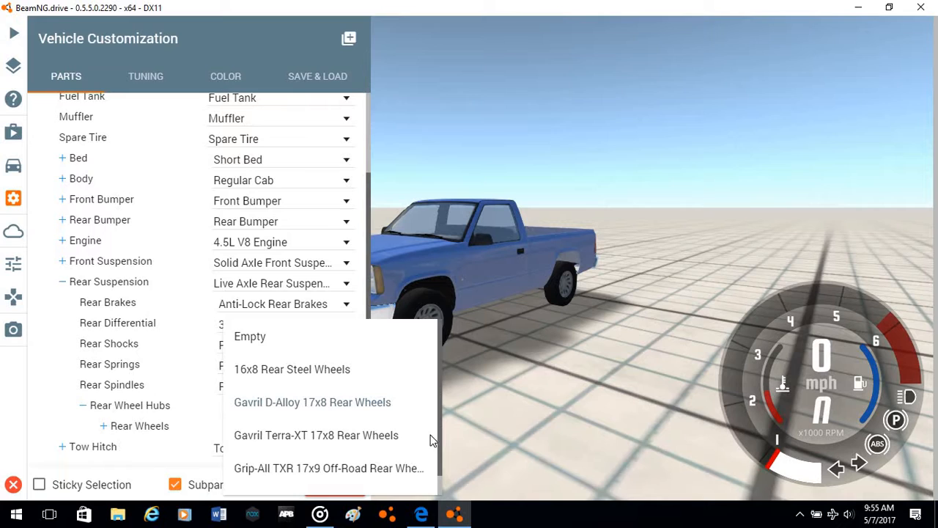
mouse_move(443, 494)
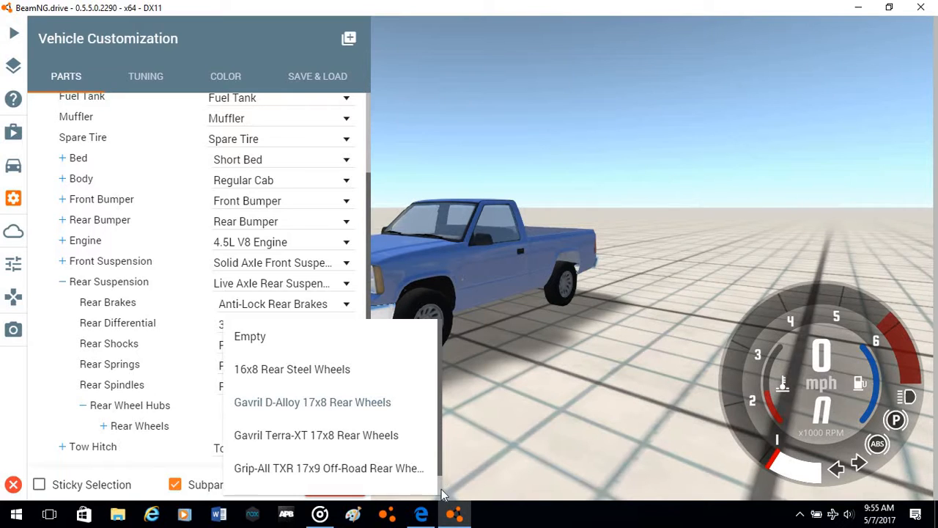
mouse_move(347, 457)
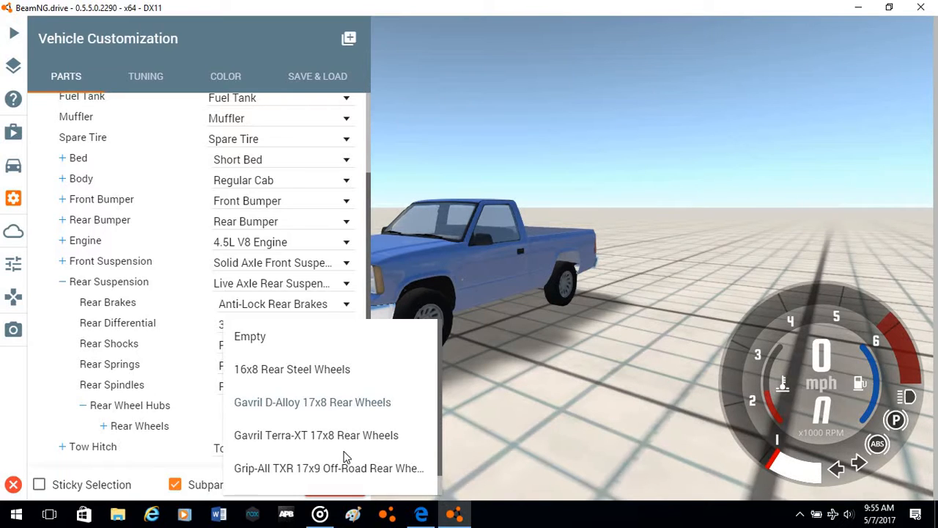
mouse_move(344, 410)
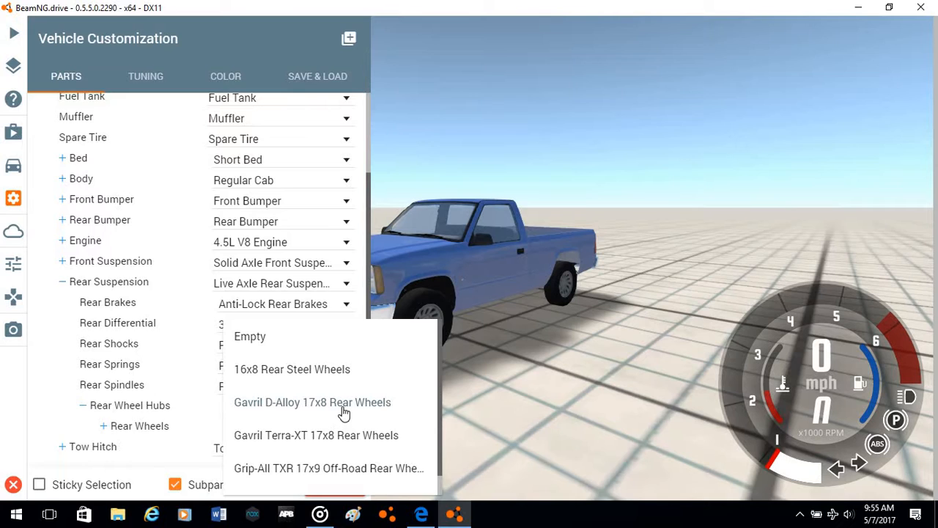
mouse_move(449, 474)
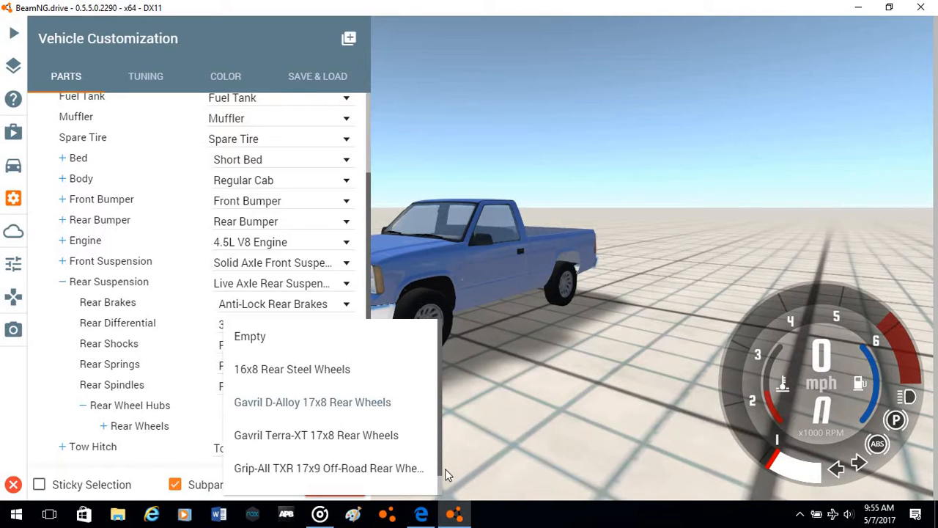
scroll("down", 3)
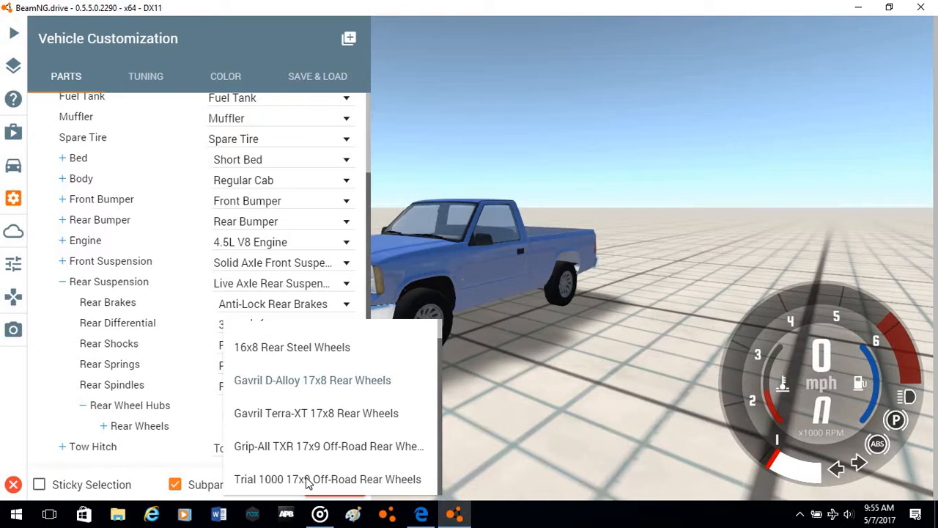
mouse_move(401, 482)
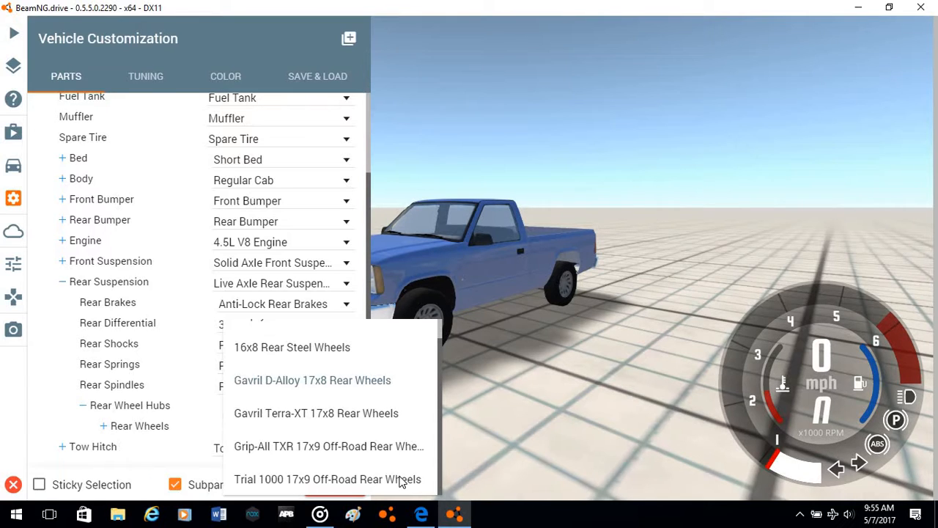
mouse_move(415, 449)
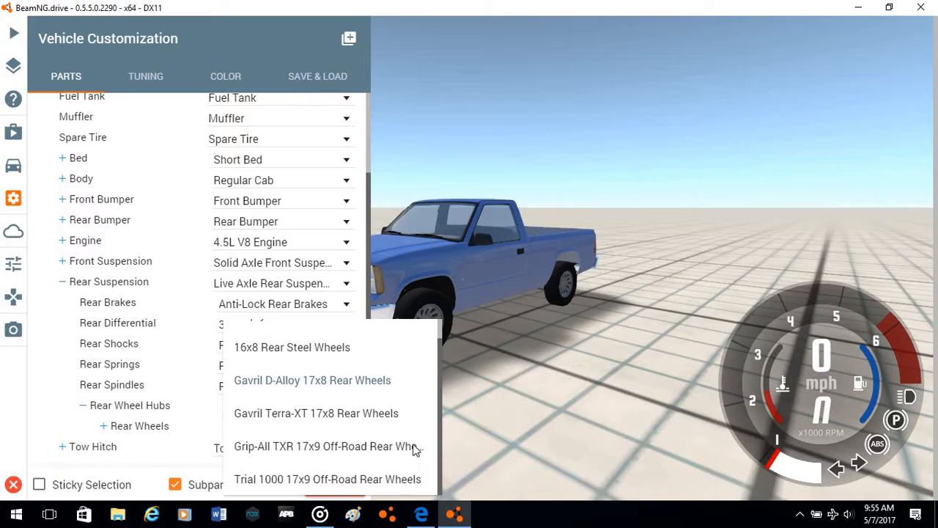
mouse_move(387, 471)
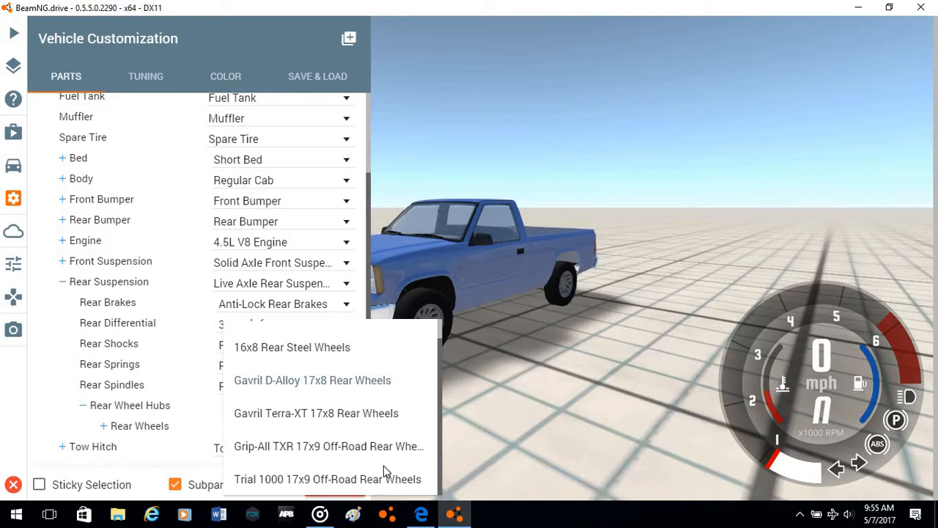
left_click(327, 479)
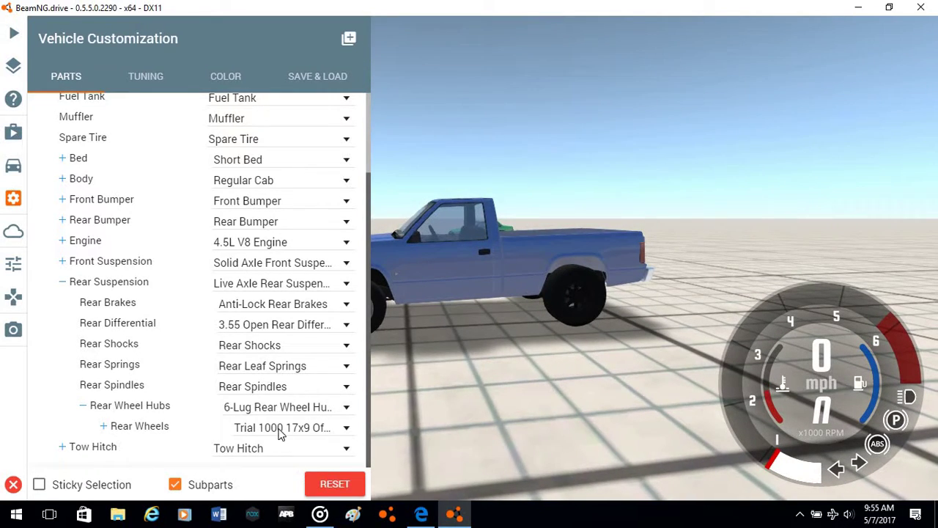
mouse_move(270, 400)
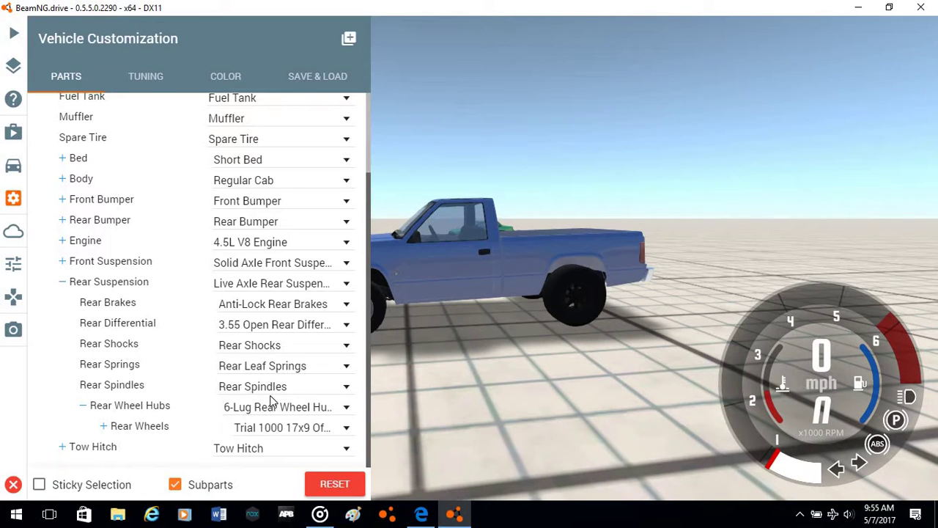
mouse_move(283, 377)
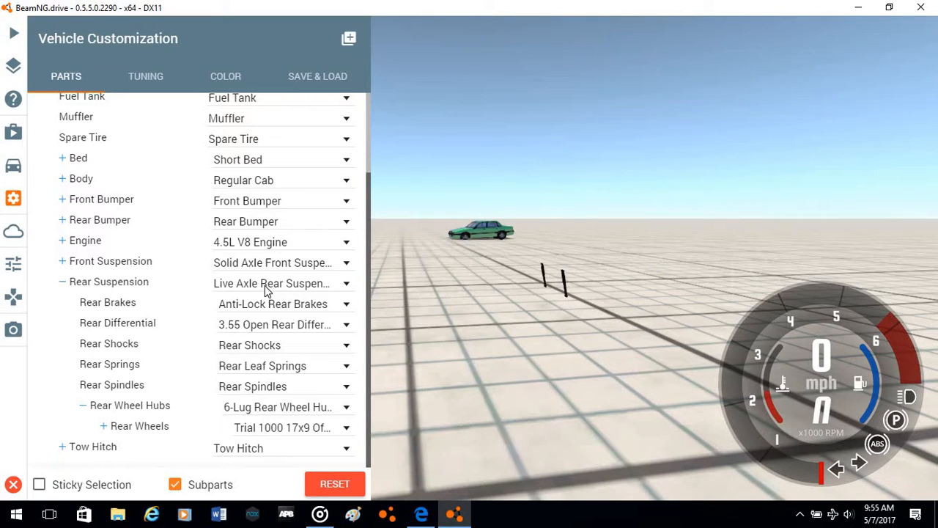
mouse_move(265, 284)
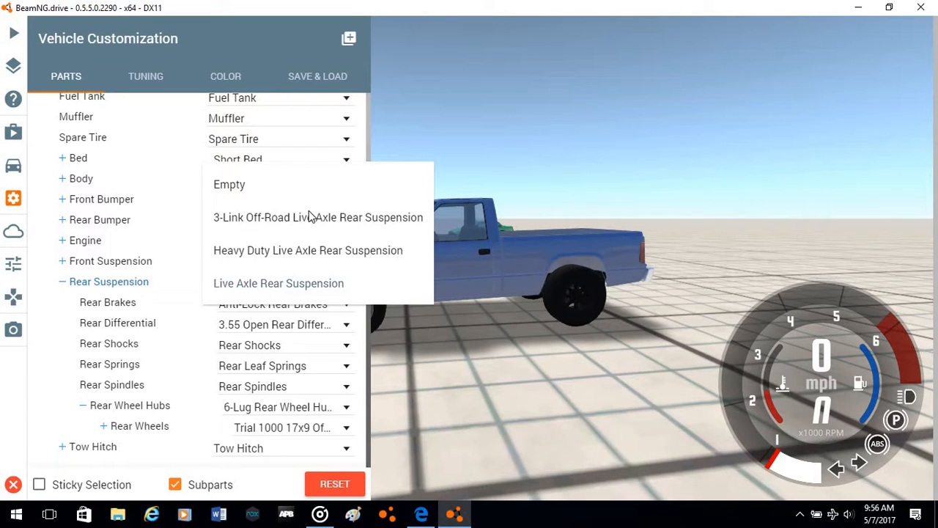
mouse_move(308, 220)
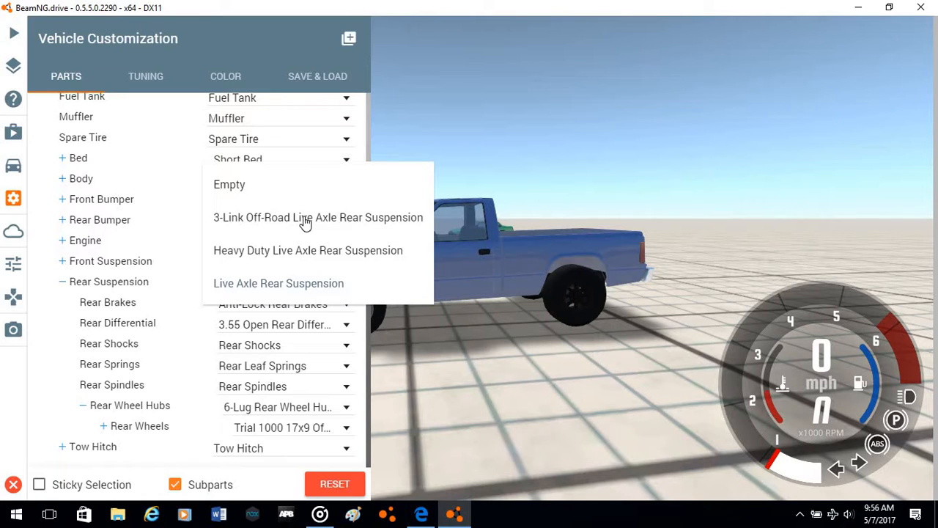
mouse_move(452, 440)
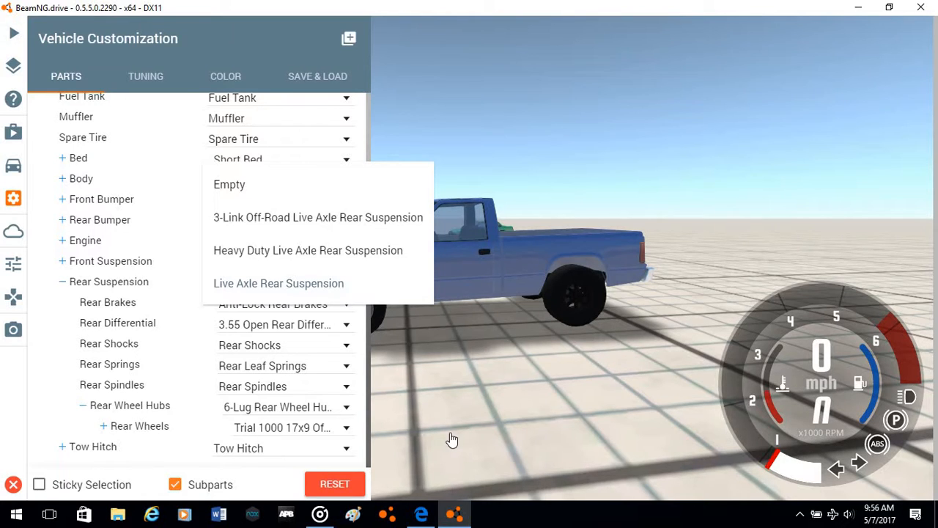
Fit the 3-Link Off-Road Live Axle Rear Suspension with its off-road rear coilovers
left_click(318, 217)
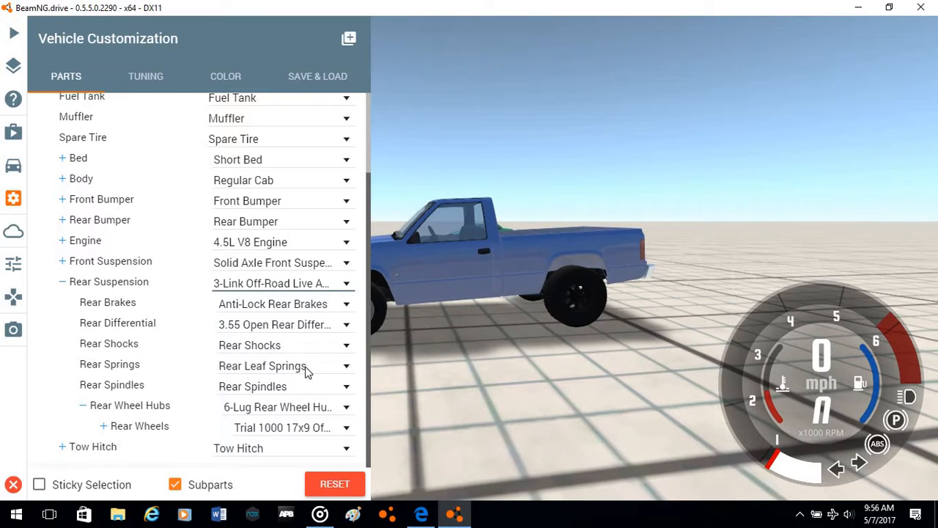
mouse_move(299, 376)
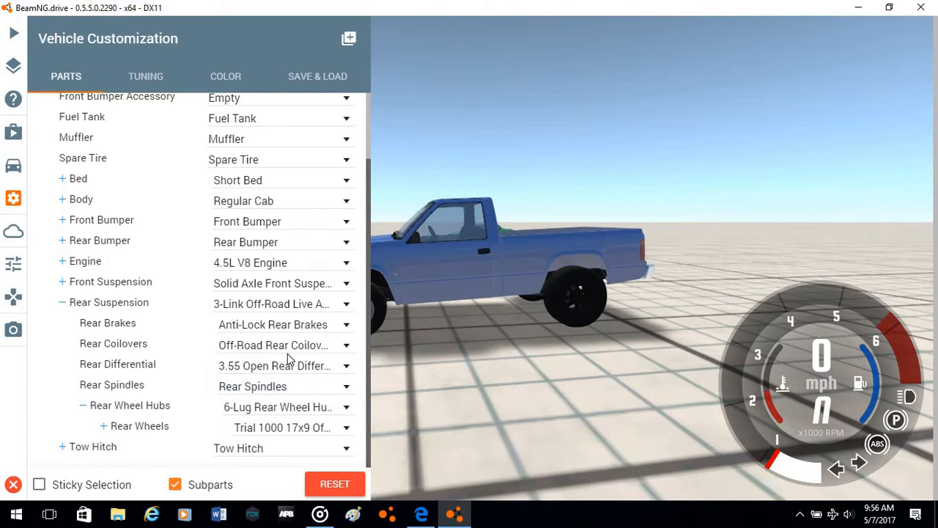
mouse_move(204, 146)
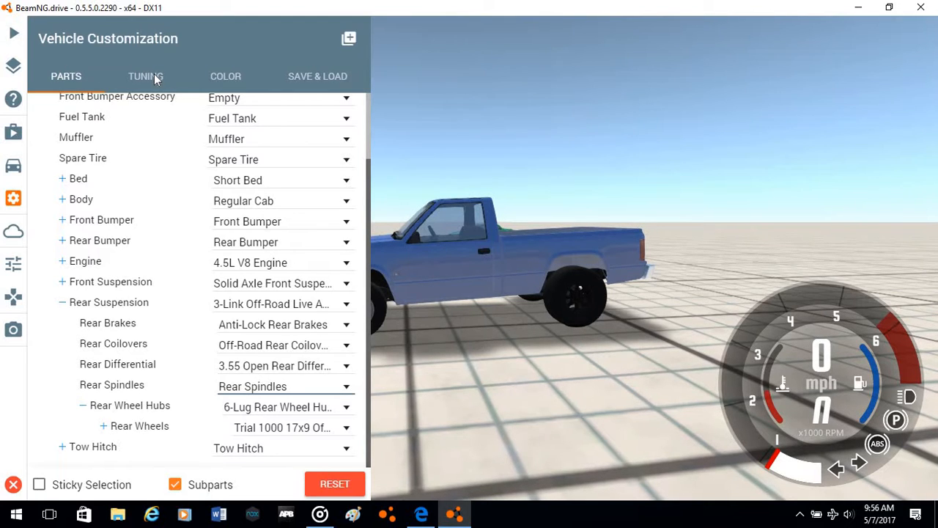
mouse_move(285, 198)
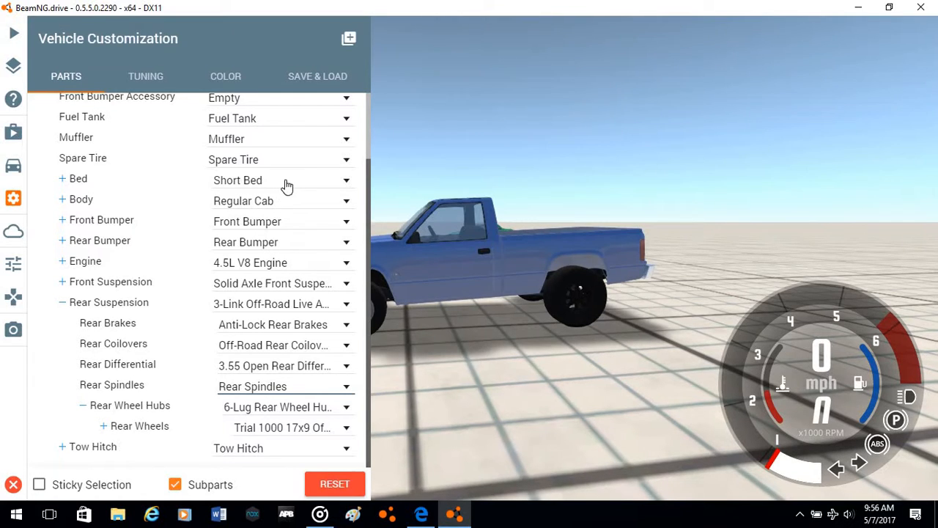
left_click(145, 76)
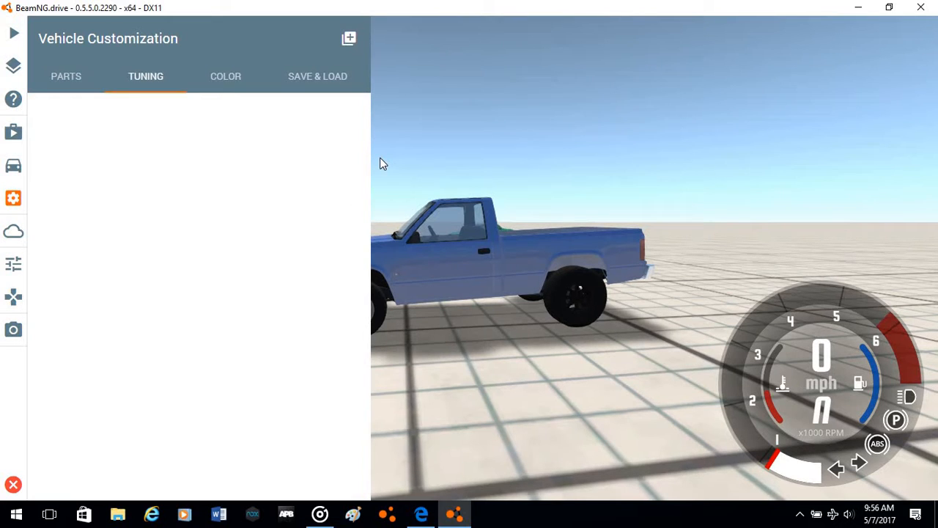
Raise the Rear Ride Height slider under Alignment from about 34% to 54%
left_click(145, 76)
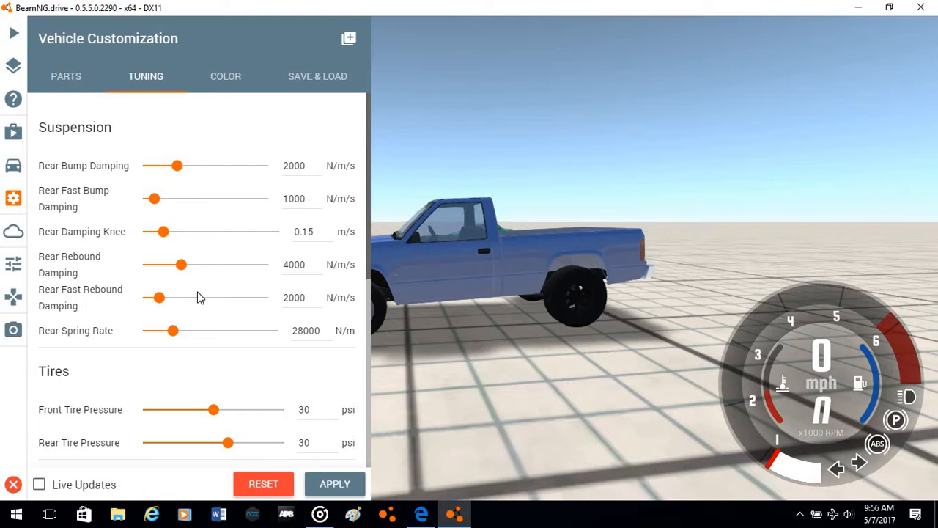
scroll("down", 3)
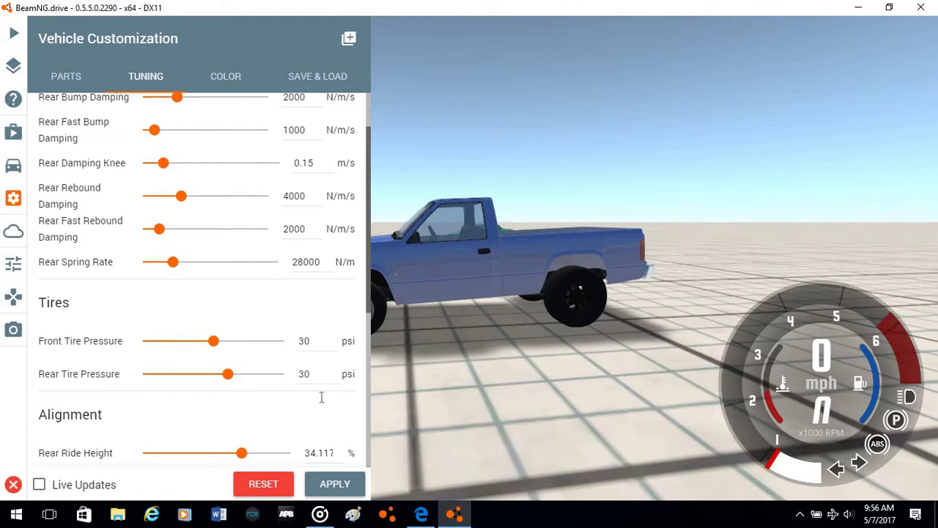
scroll("down", 3)
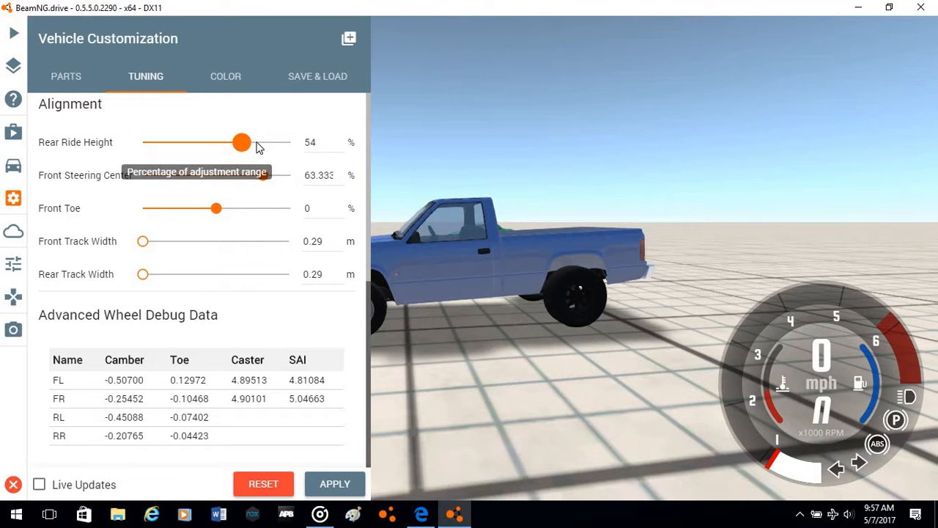
left_click_drag(242, 142, 256, 142)
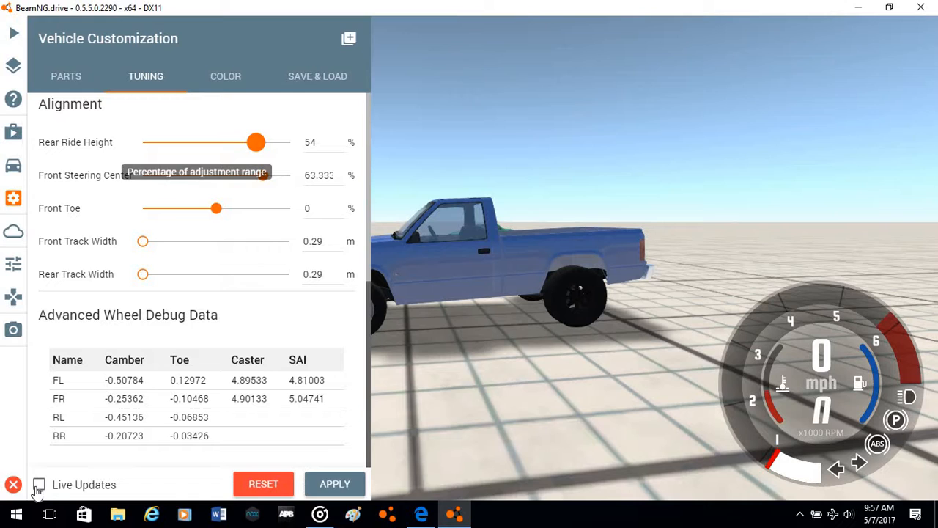
Enable Live Updates and widen front and rear track widths from 0.29 to 0.32 m
left_click(39, 484)
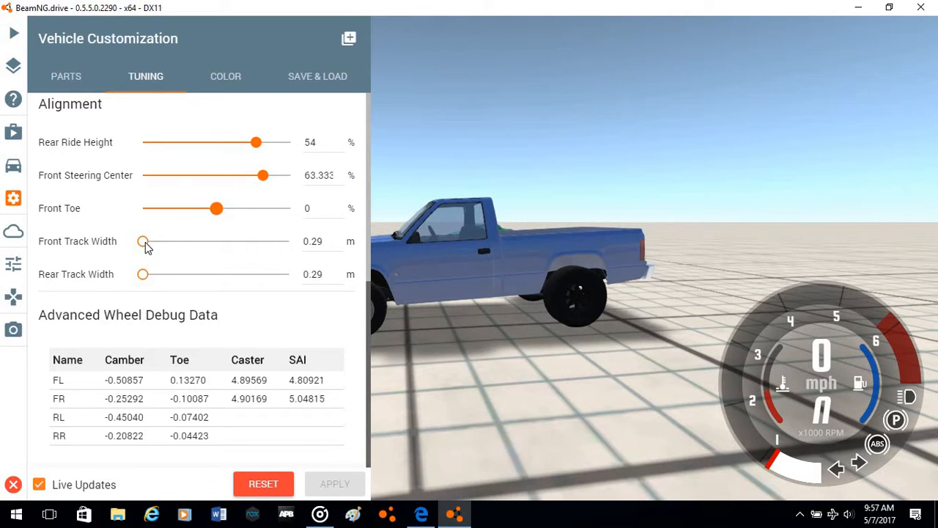
mouse_move(260, 249)
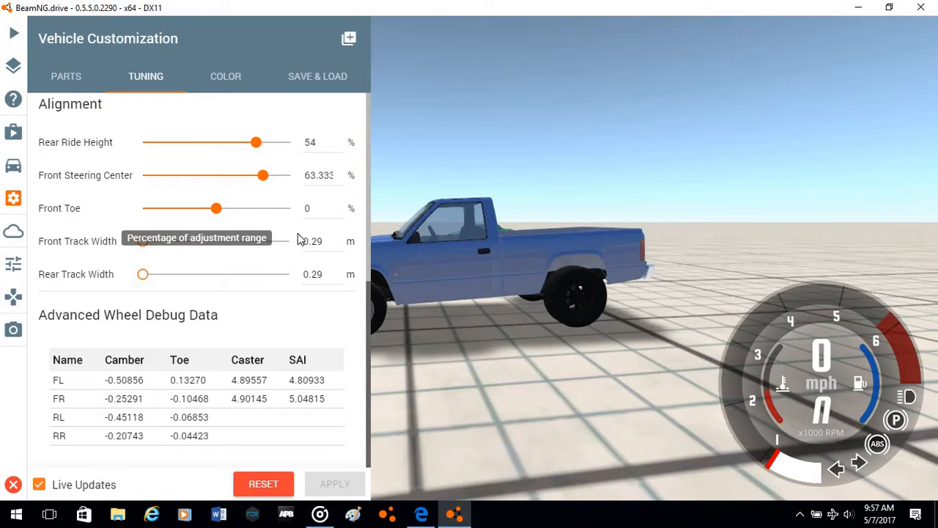
mouse_move(290, 246)
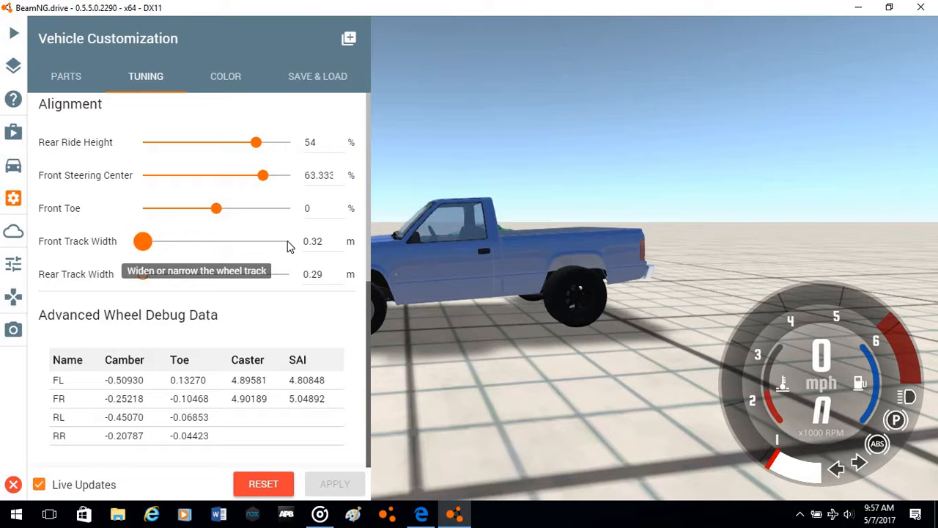
left_click_drag(142, 241, 288, 240)
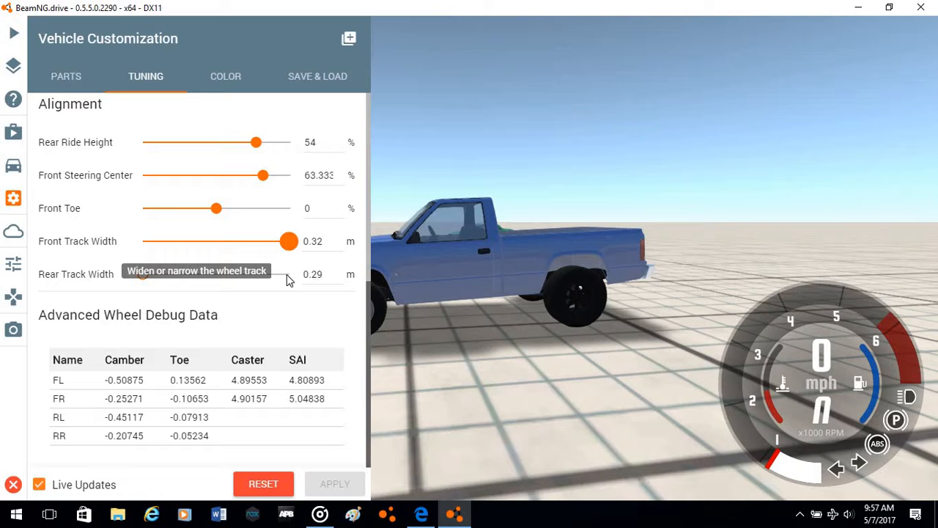
left_click_drag(257, 274, 288, 273)
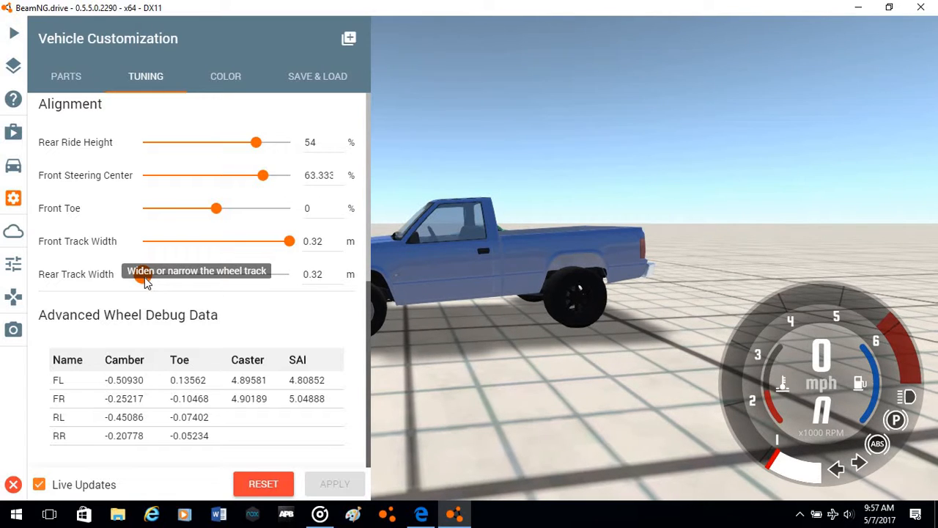
mouse_move(288, 278)
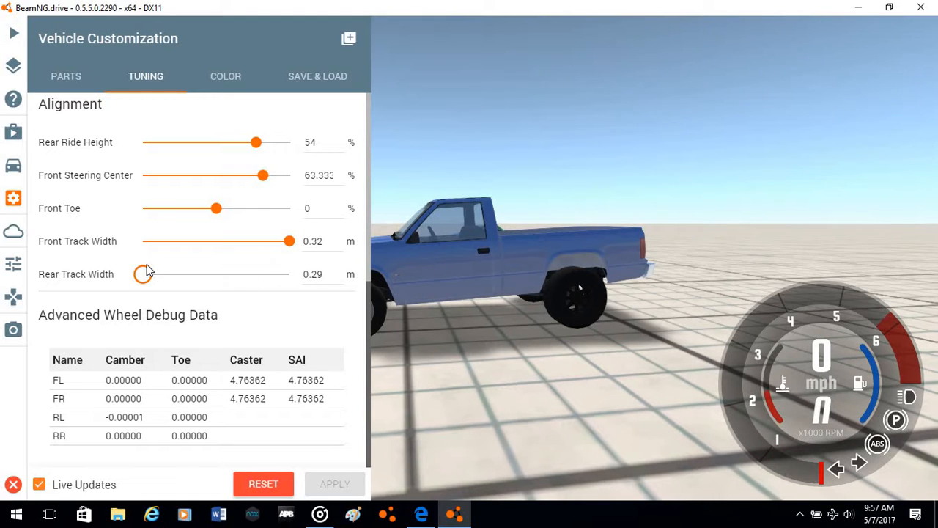
left_click_drag(151, 274, 289, 273)
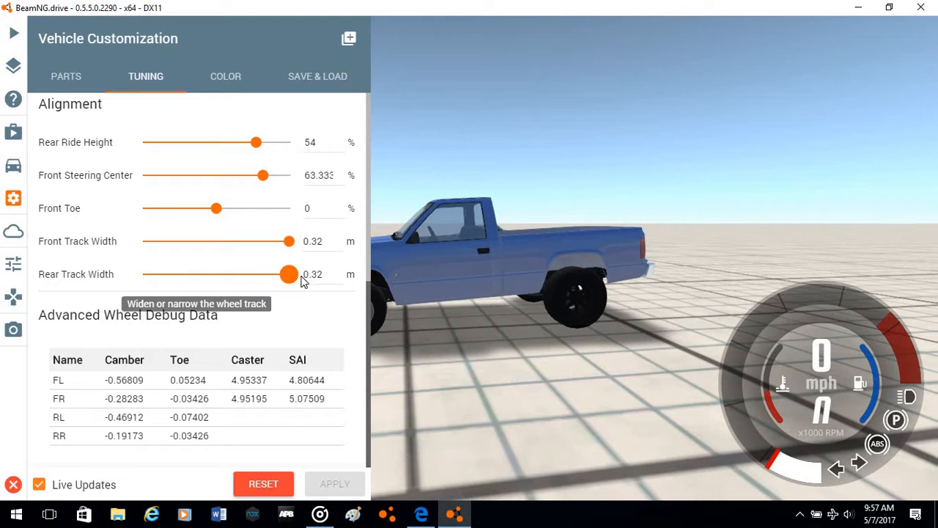
left_click_drag(288, 275, 290, 274)
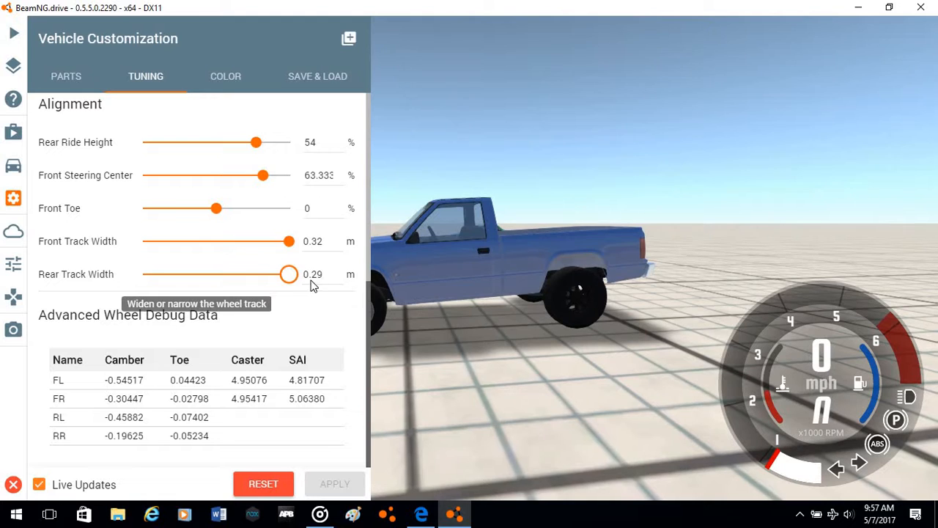
left_click_drag(290, 274, 143, 274)
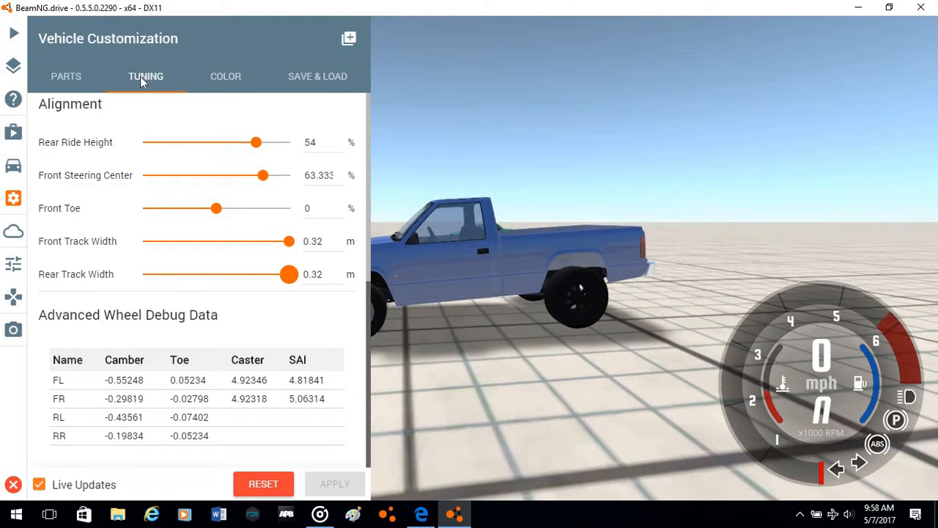
mouse_move(66, 77)
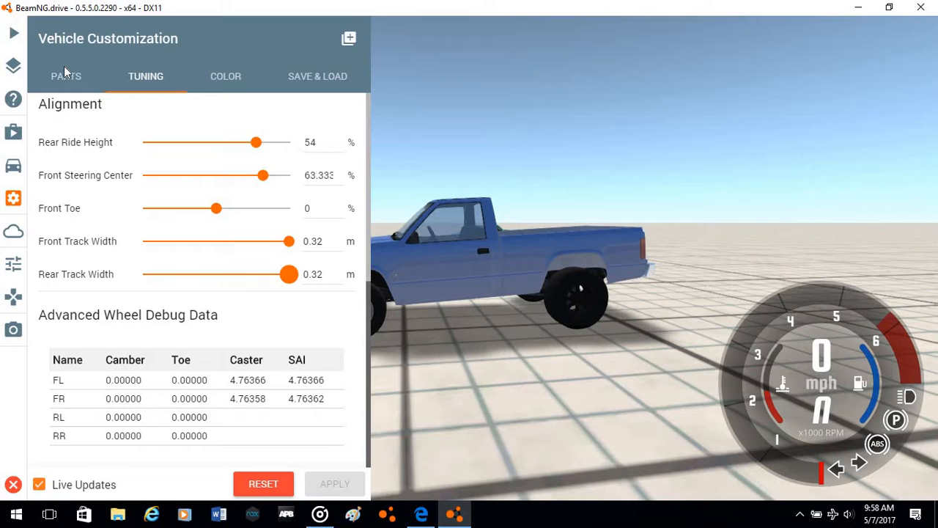
Switch the Vehicle Customization panel from Tuning to the Parts tab
left_click(66, 77)
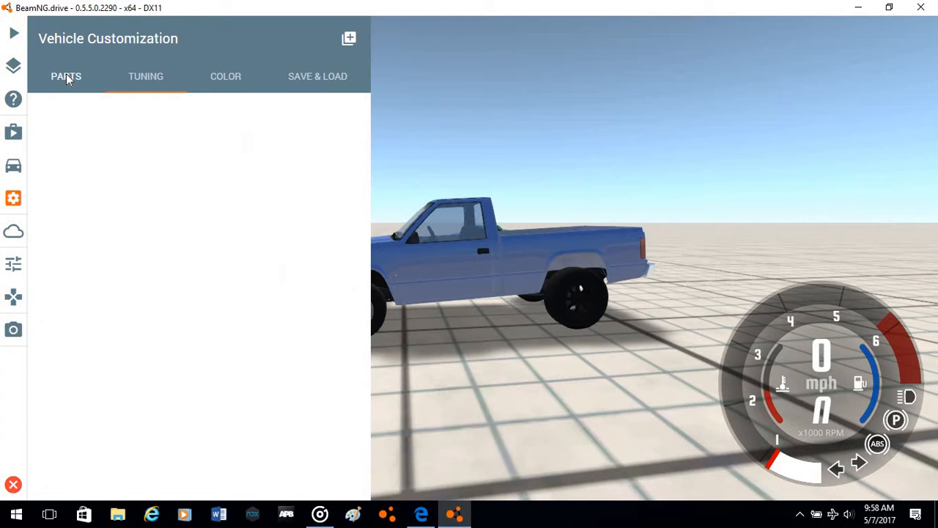
Replace the Solid Axle with Beam Axle Front Suspension in the parts list
left_click(66, 77)
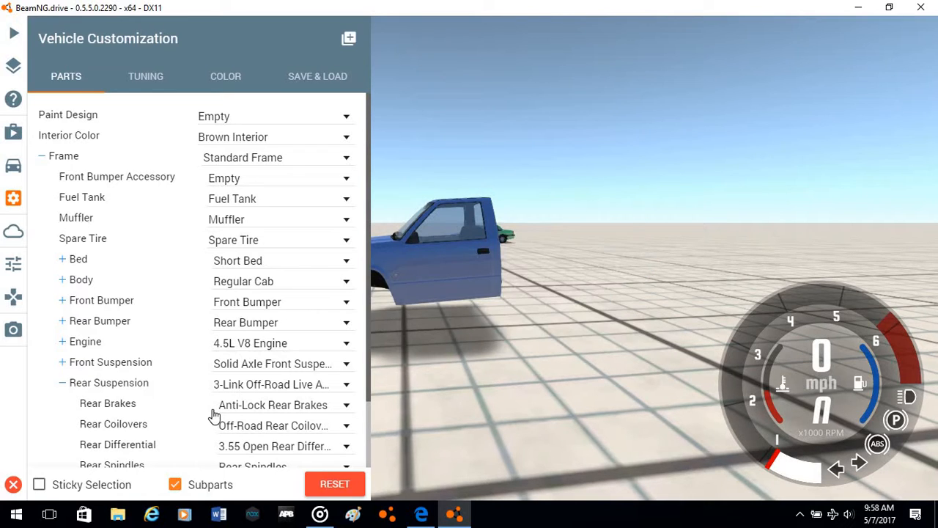
left_click(80, 279)
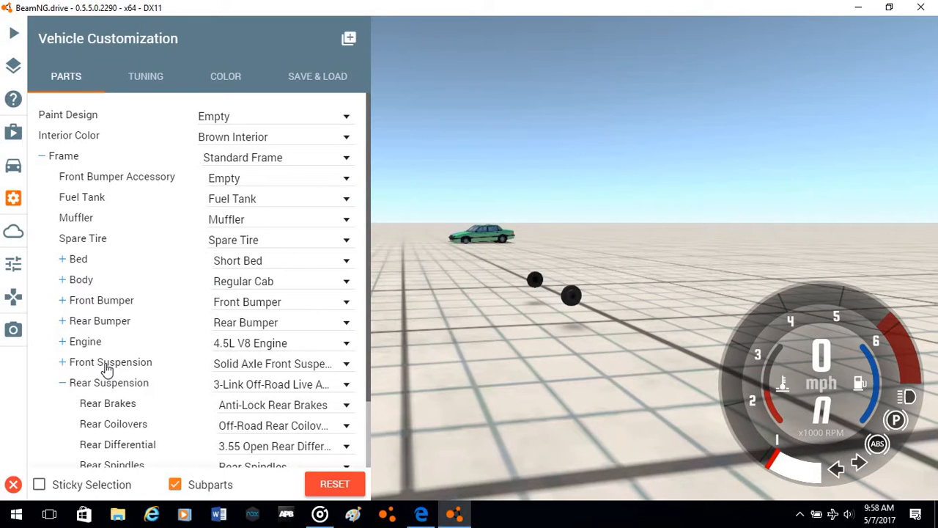
left_click(85, 341)
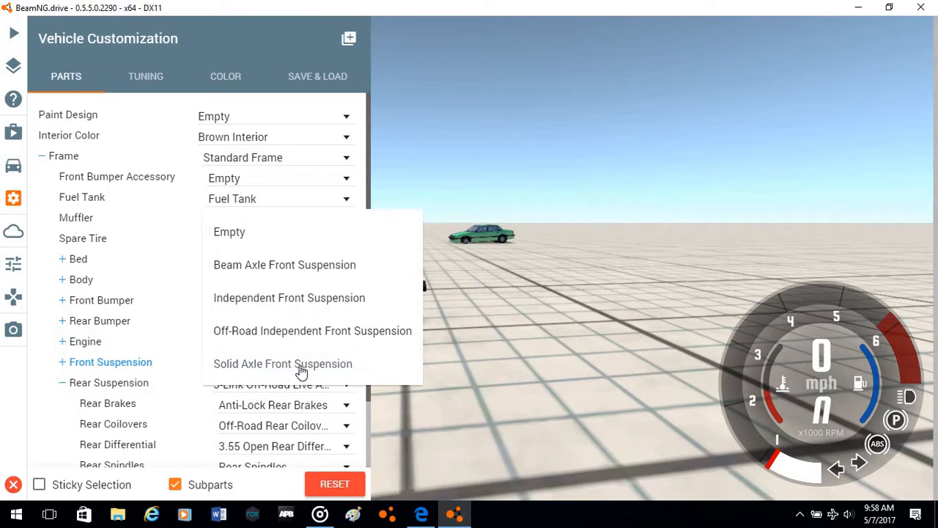
left_click(282, 363)
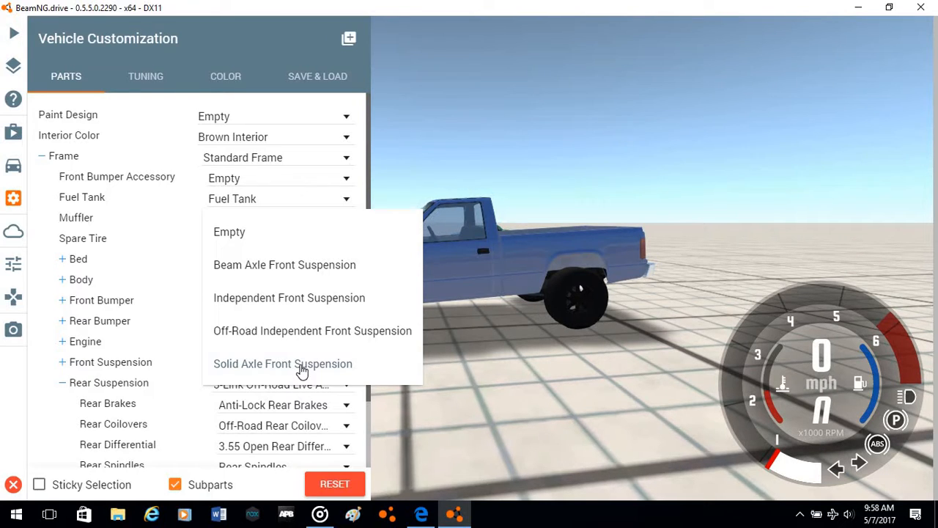
mouse_move(302, 269)
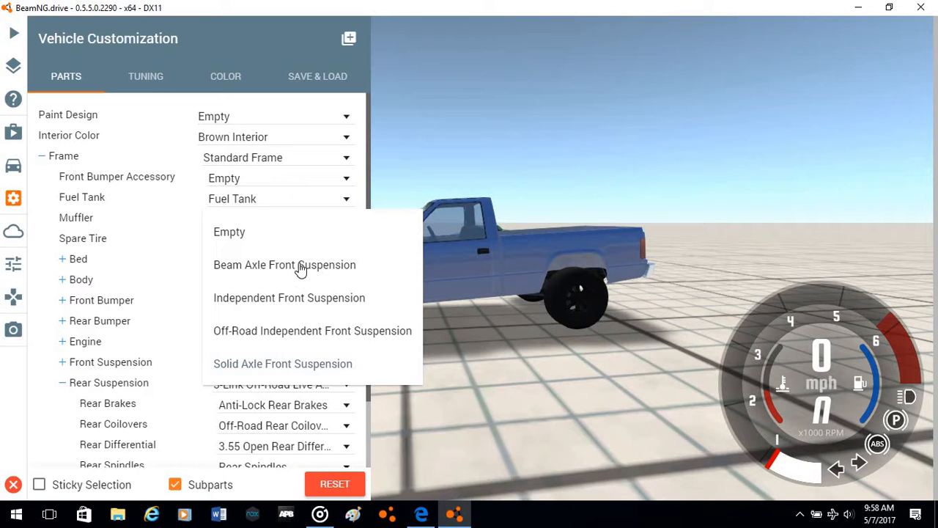
mouse_move(299, 264)
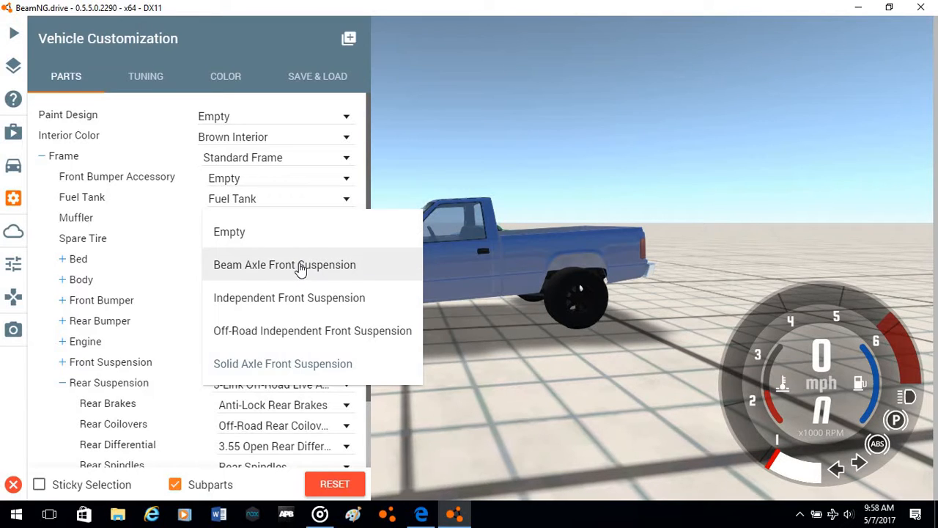
mouse_move(378, 381)
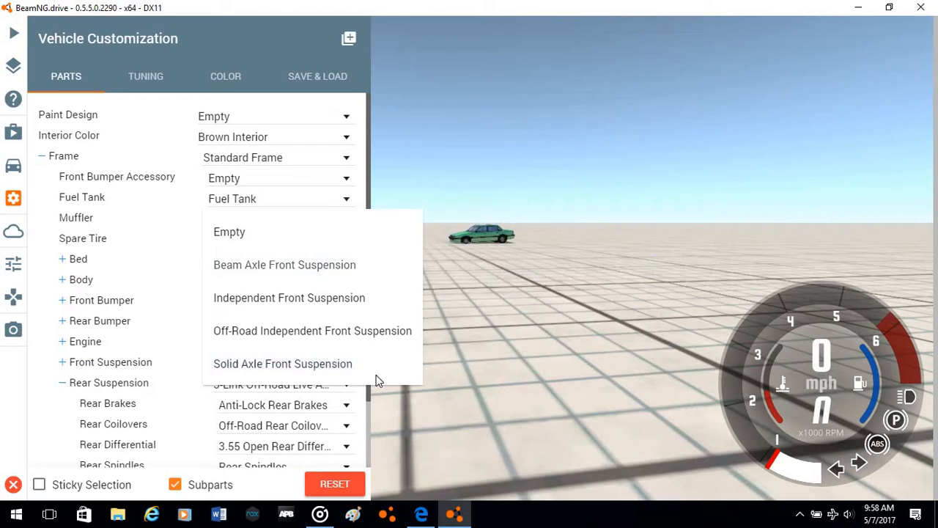
left_click(284, 265)
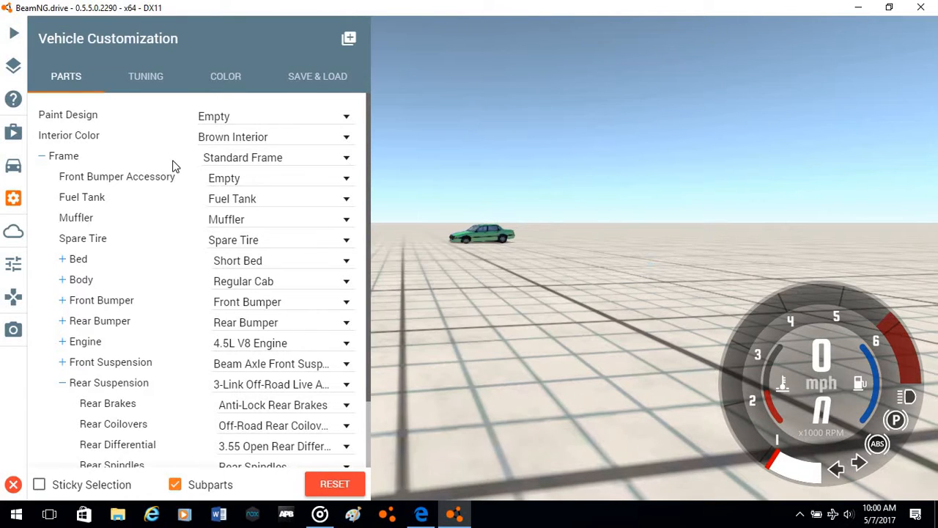
mouse_move(150, 84)
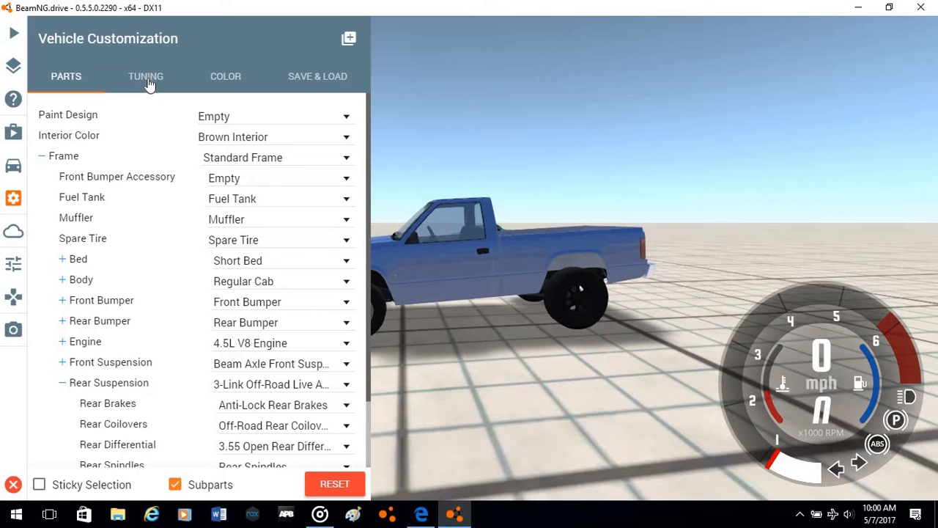
left_click(146, 76)
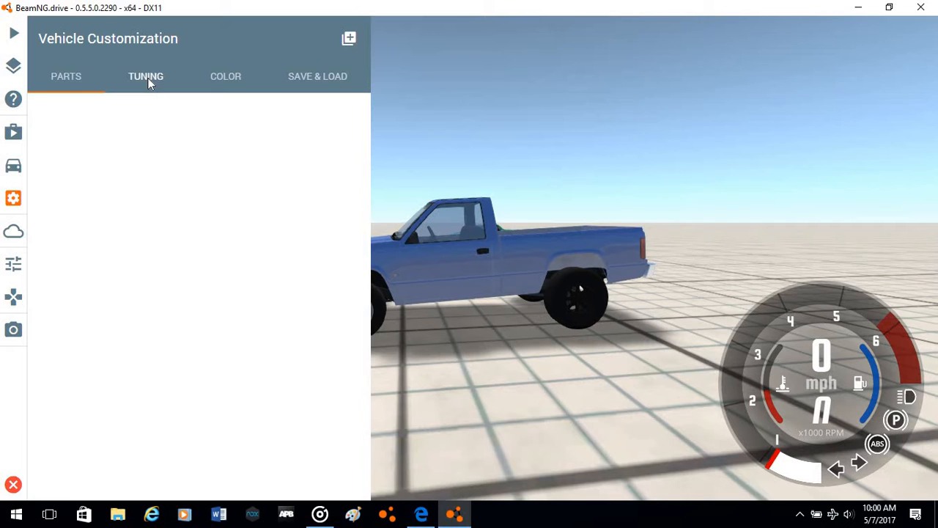
left_click(145, 77)
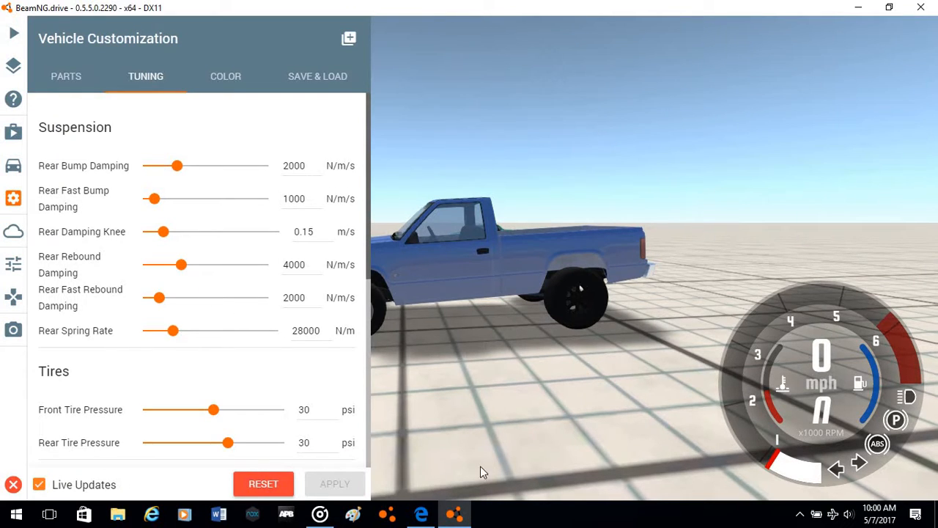
mouse_move(298, 370)
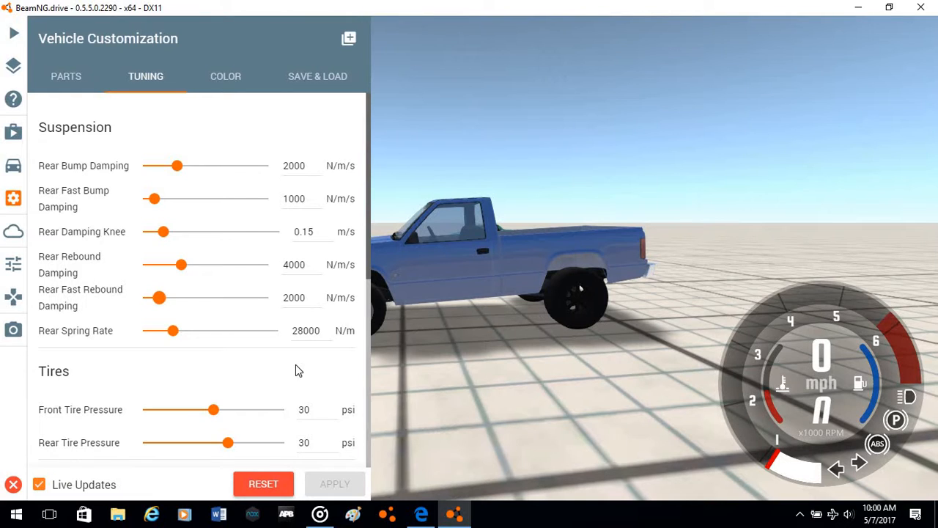
scroll("down", 3)
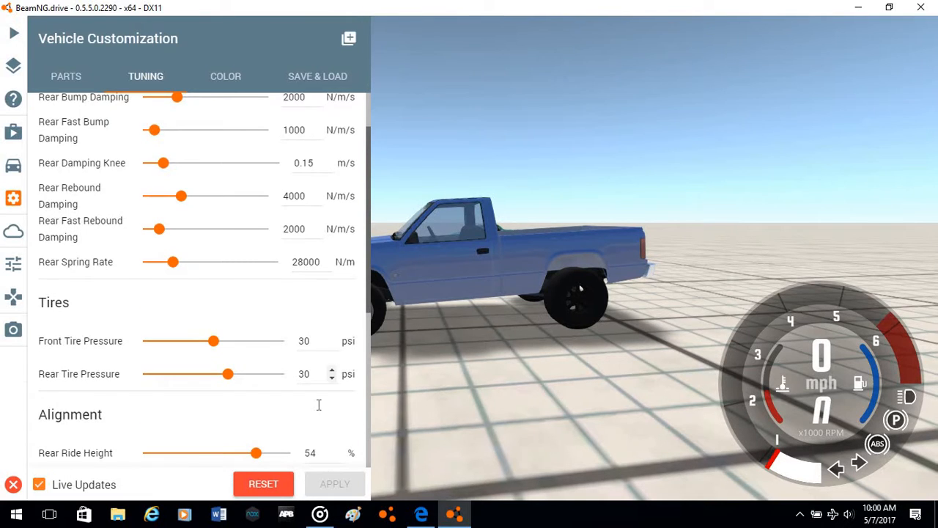
scroll("down", 3)
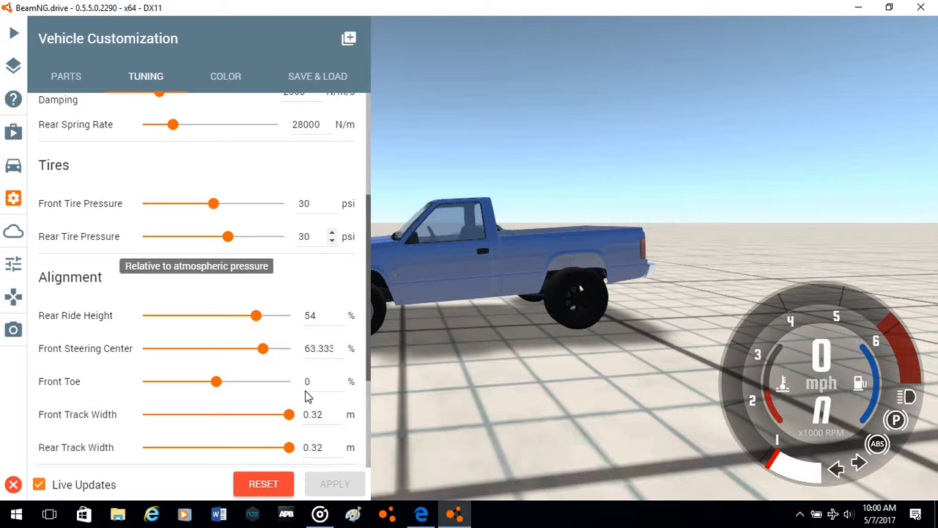
mouse_move(329, 284)
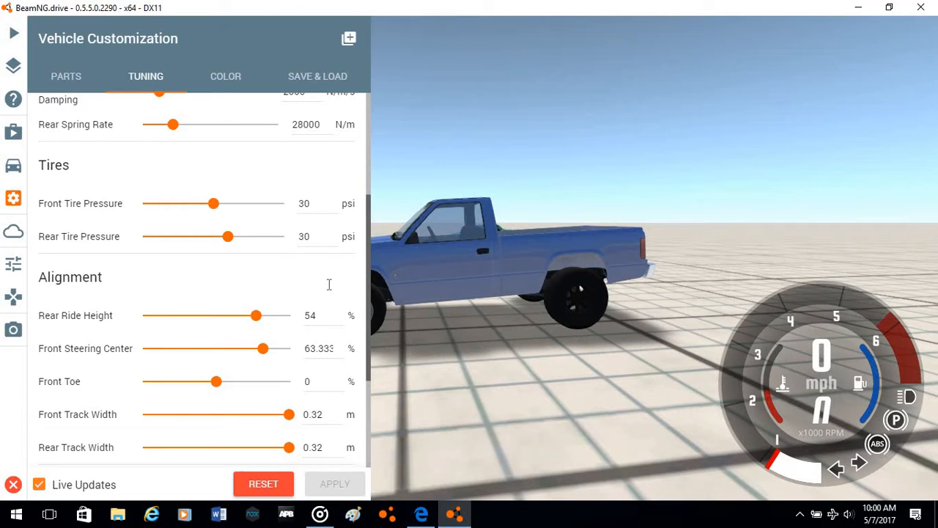
scroll("down", 3)
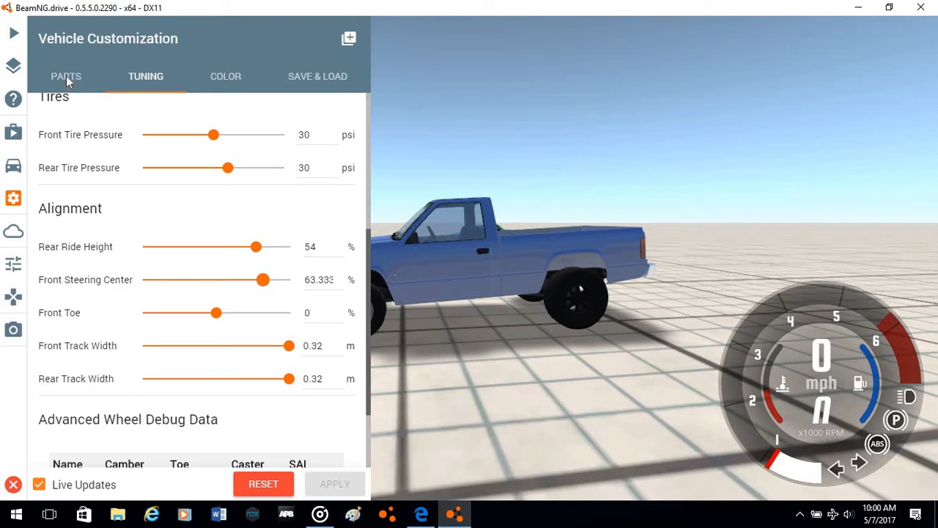
Show the parts list and expand the Front Suspension choices, currently Beam Axle
left_click(66, 77)
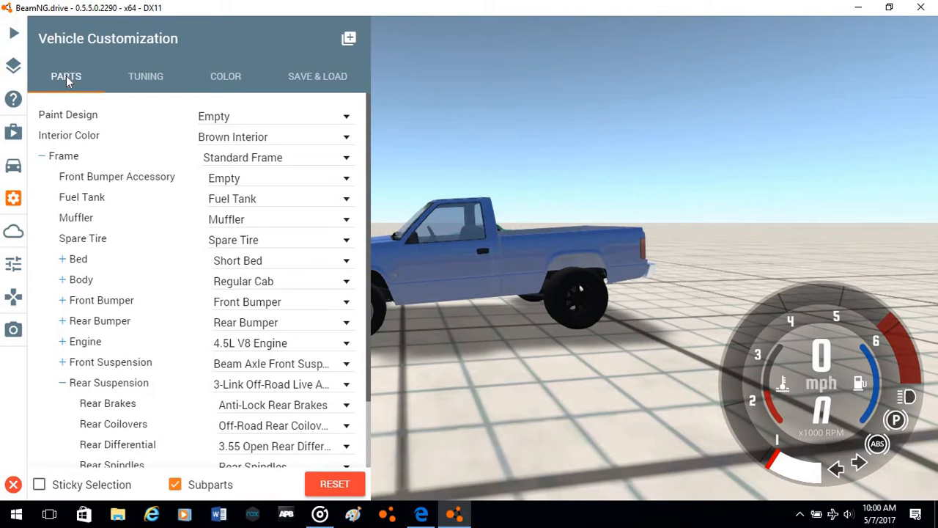
mouse_move(285, 446)
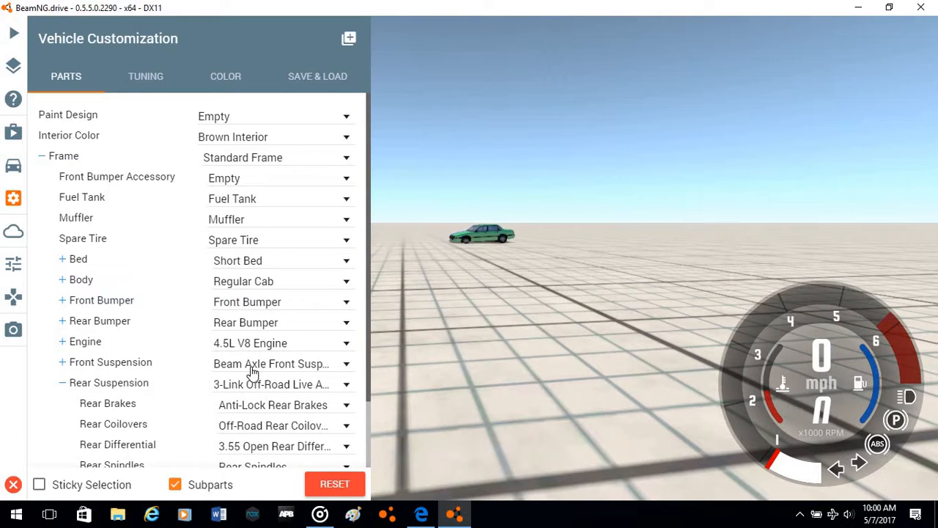
left_click(108, 382)
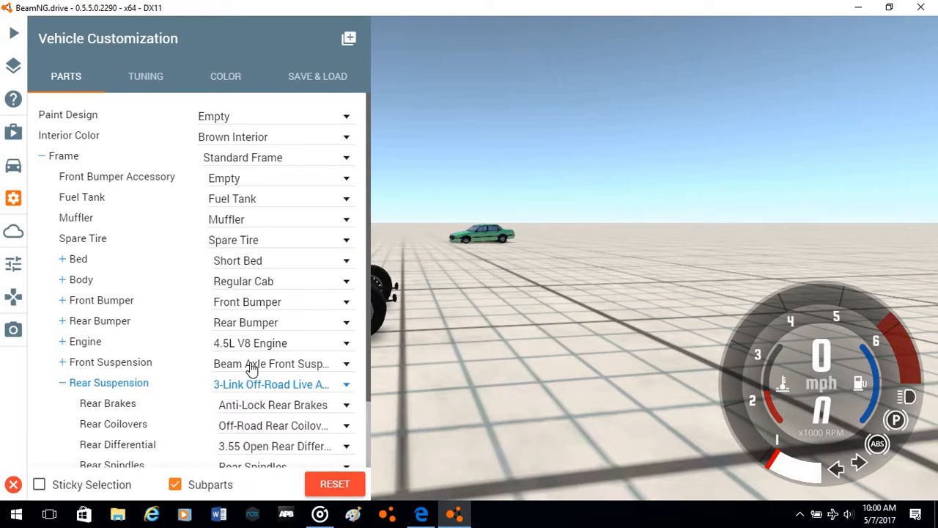
left_click(345, 364)
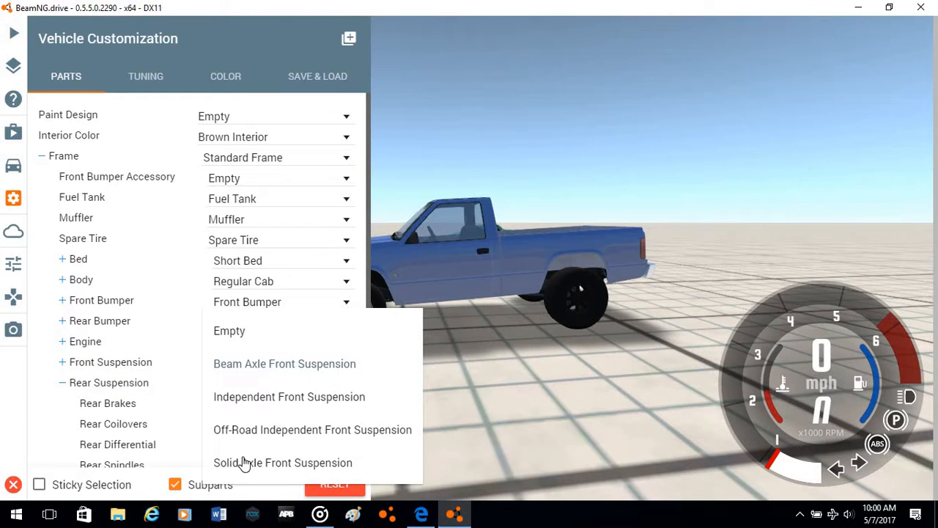
mouse_move(274, 444)
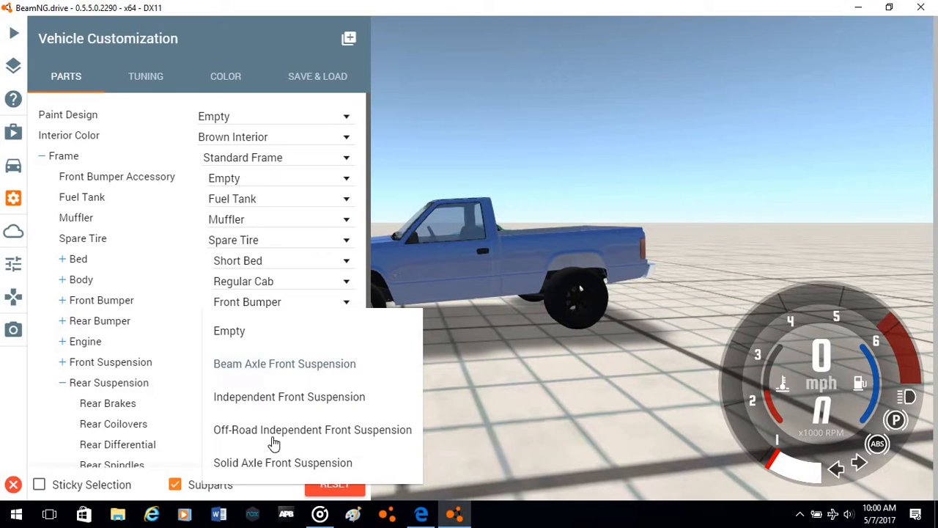
mouse_move(266, 466)
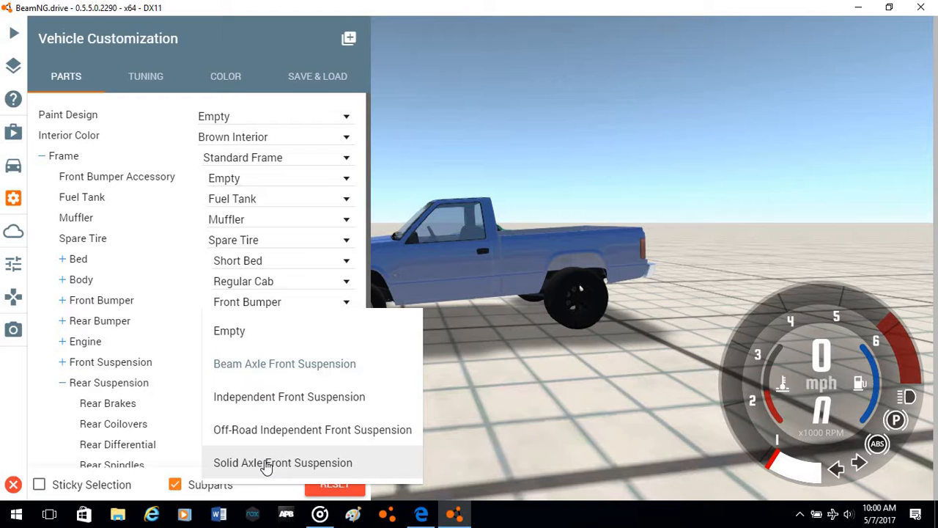
mouse_move(257, 447)
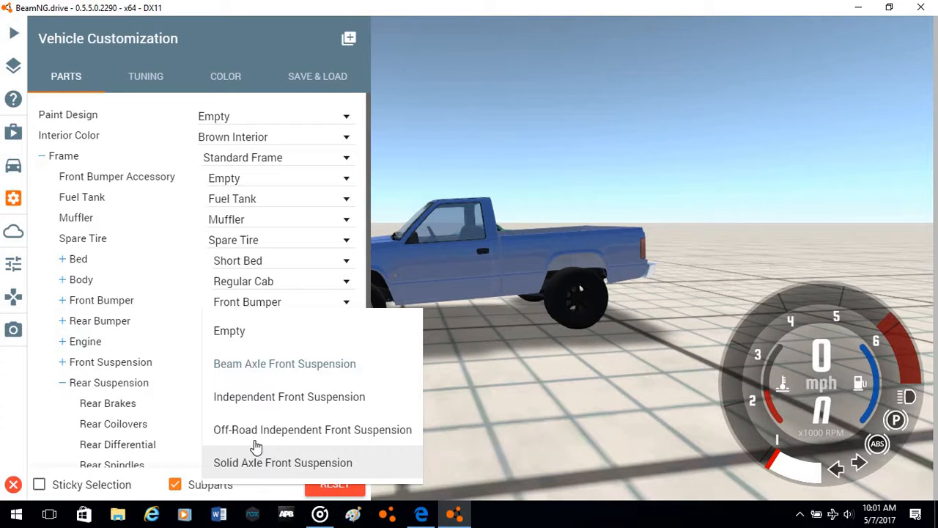
Fit Solid Axle Front Suspension on the pickup
left_click(283, 462)
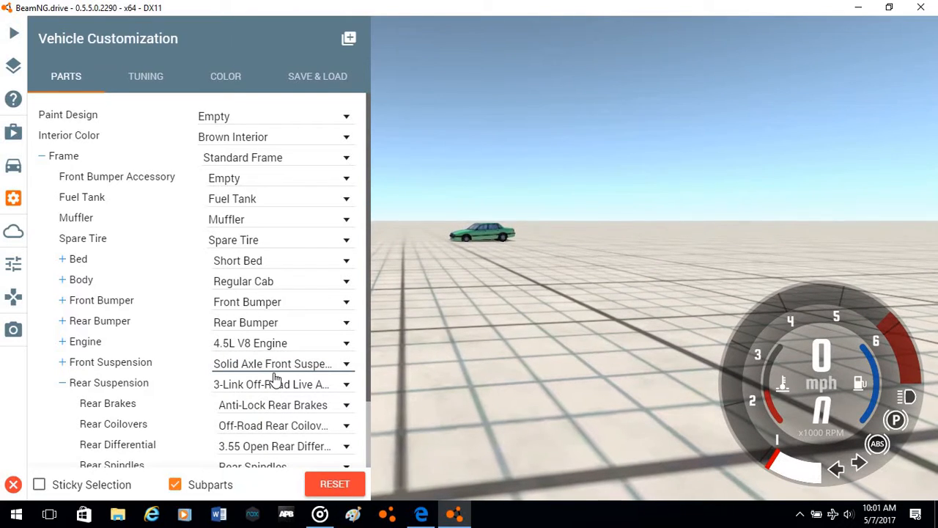
mouse_move(272, 407)
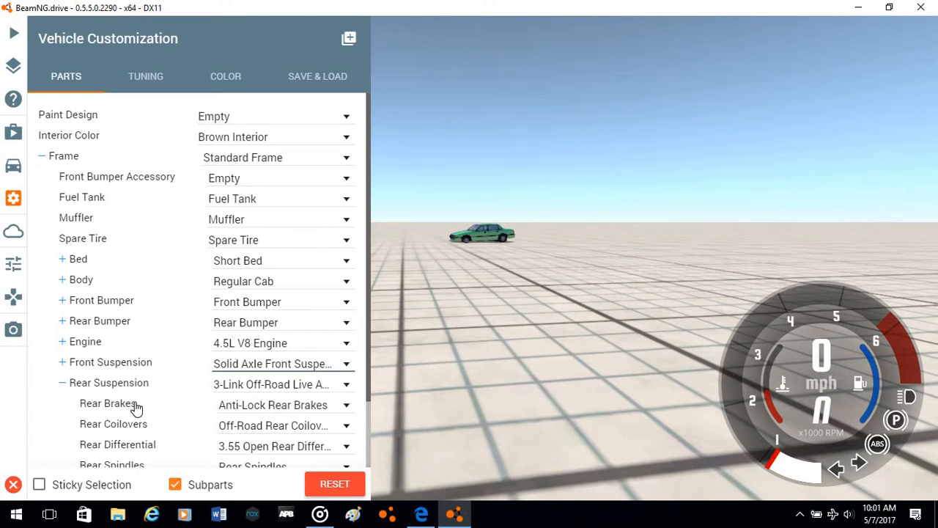
mouse_move(124, 388)
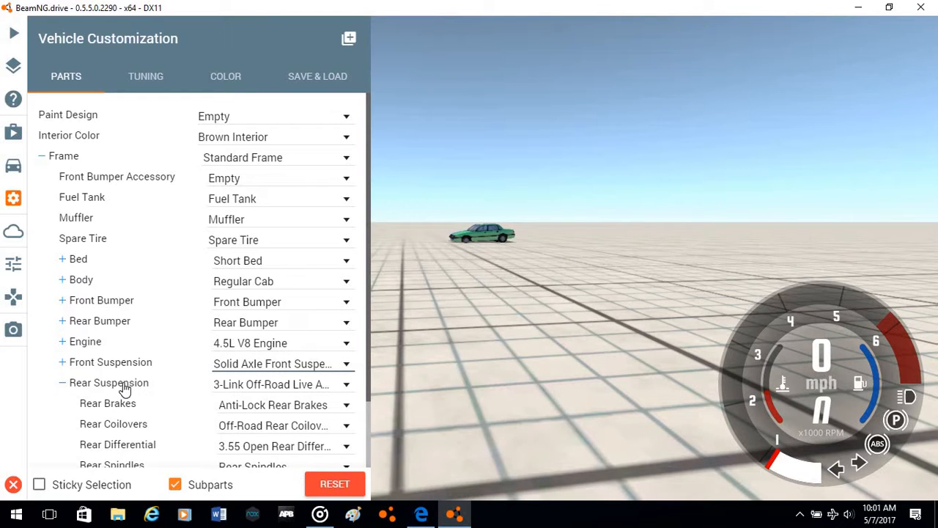
mouse_move(137, 372)
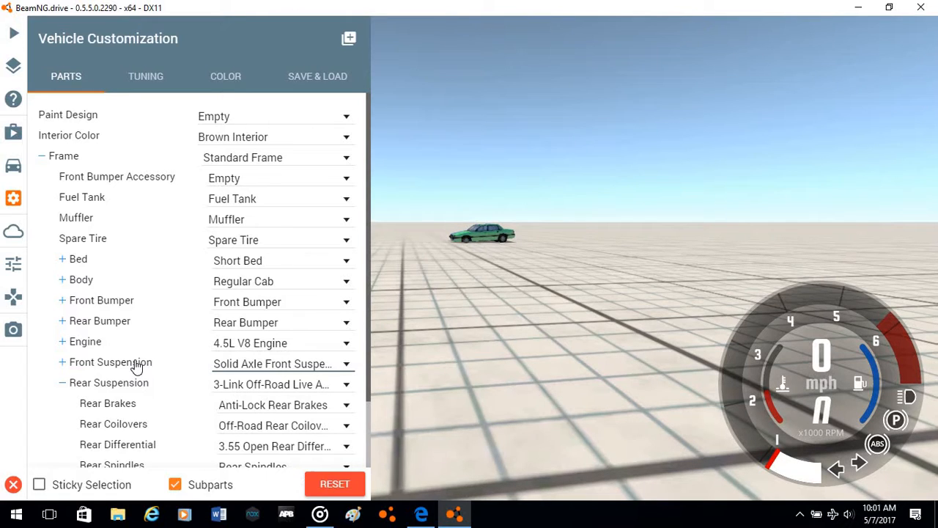
mouse_move(136, 389)
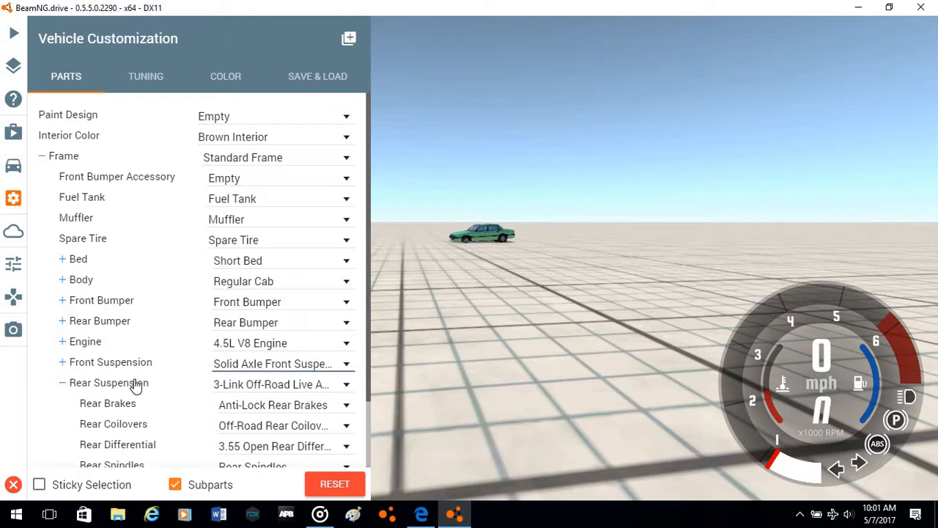
mouse_move(71, 382)
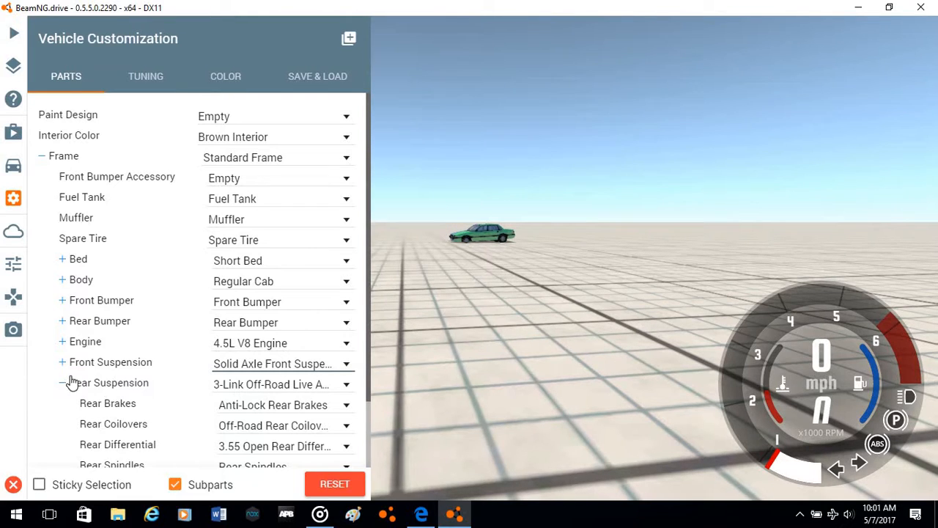
mouse_move(105, 389)
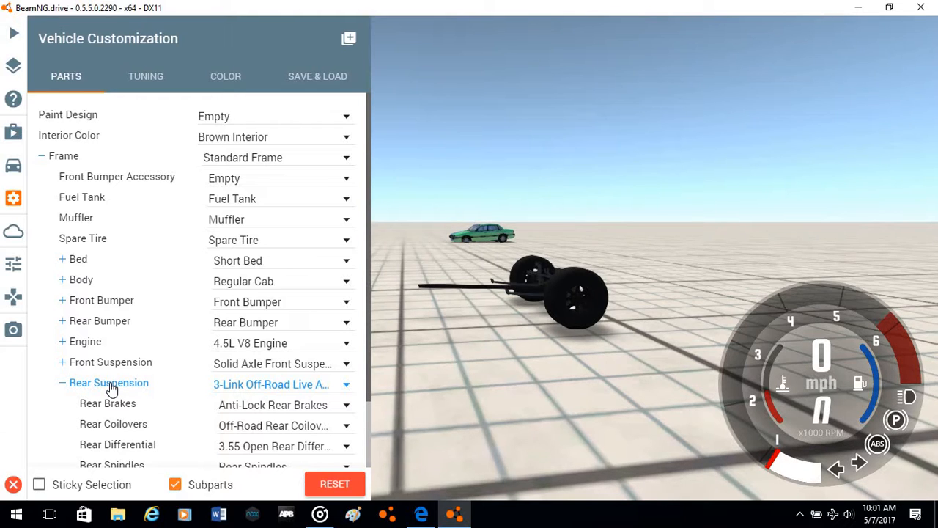
left_click(63, 382)
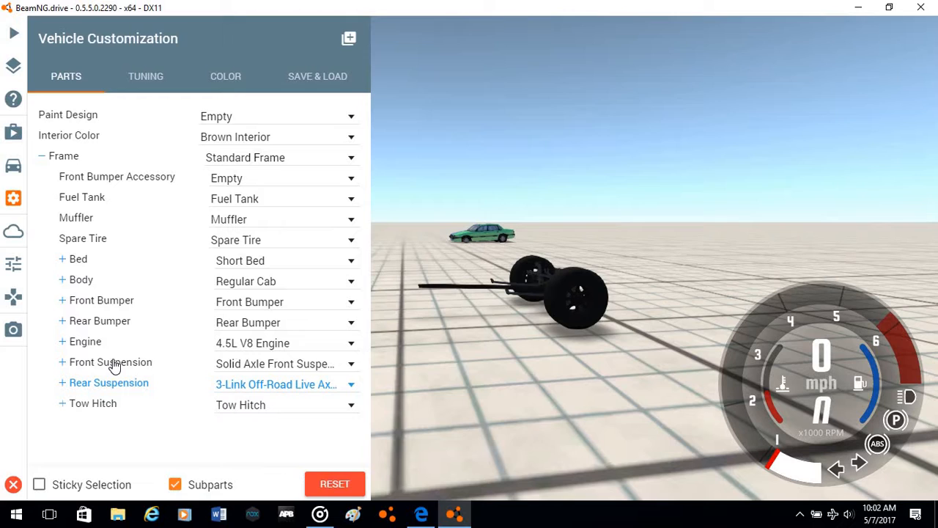
left_click(62, 382)
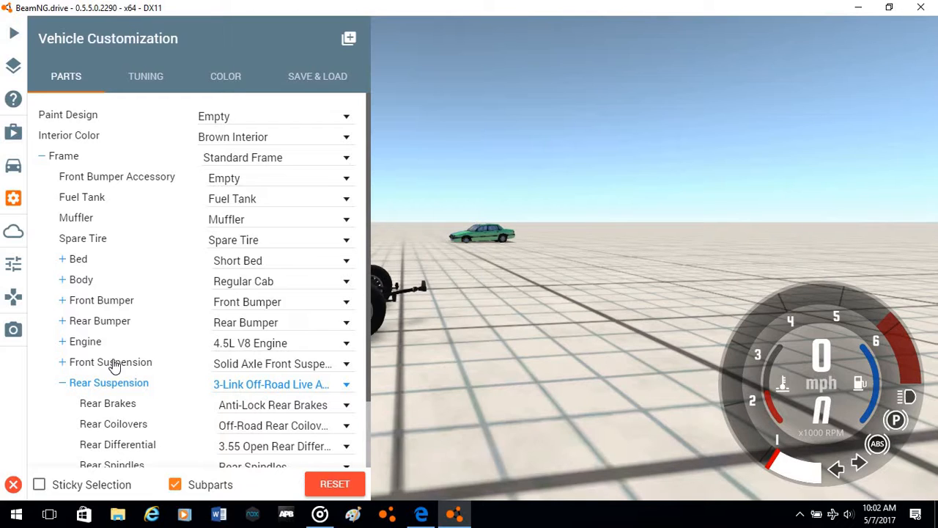
mouse_move(108, 383)
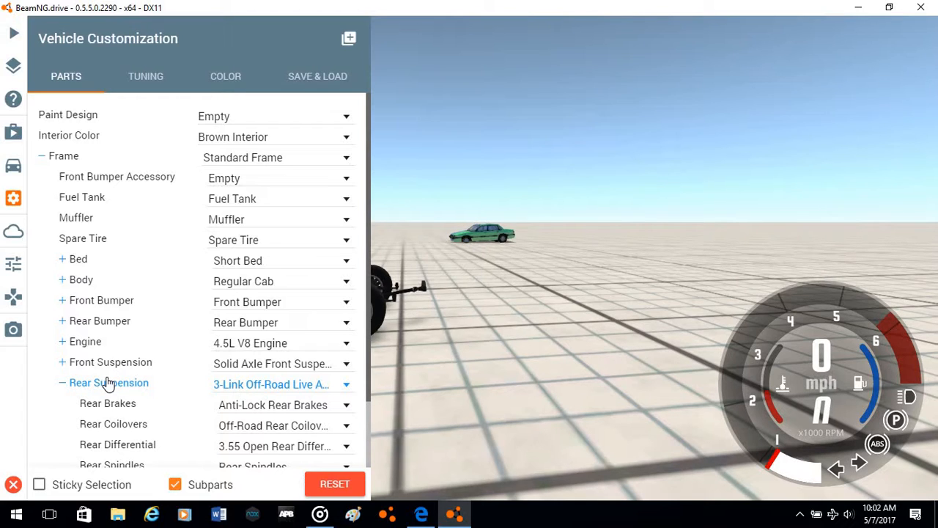
mouse_move(95, 385)
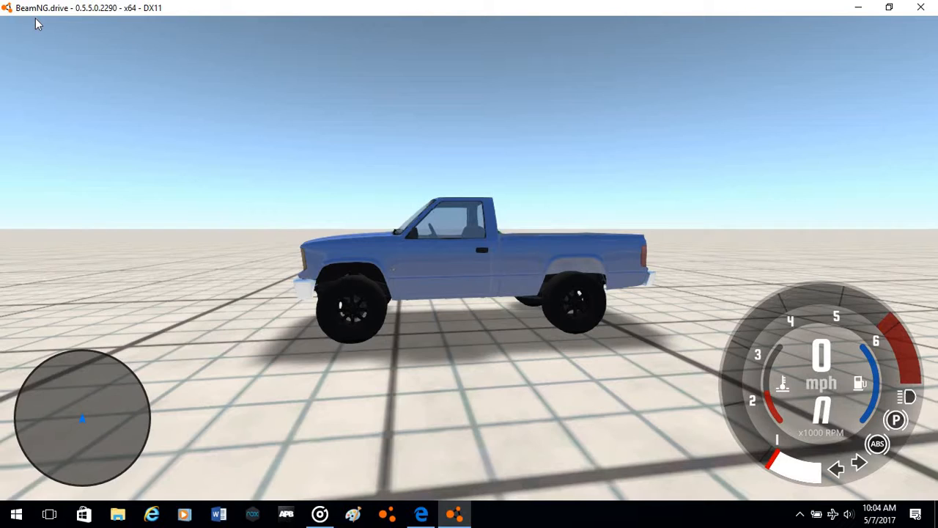
Cycle the camera through the driver's-seat view to chase mode behind the pickup
key("c")
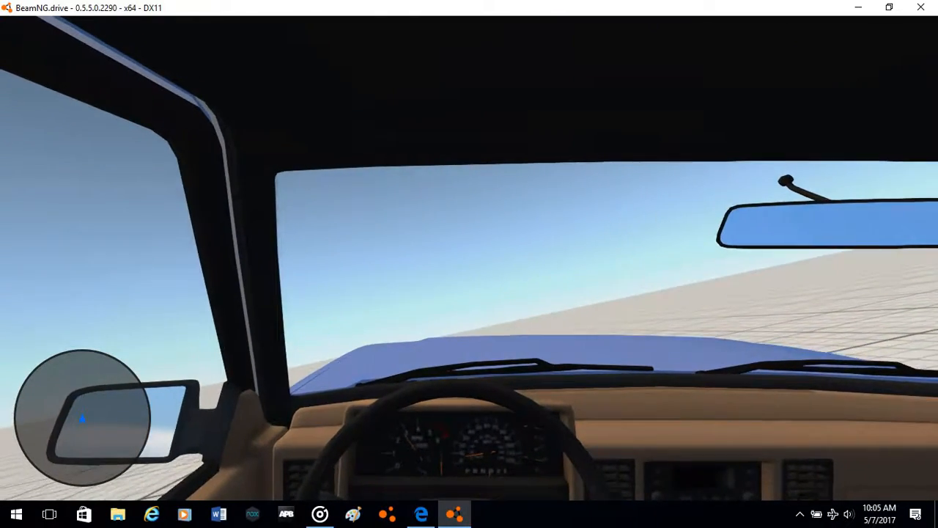
key("c")
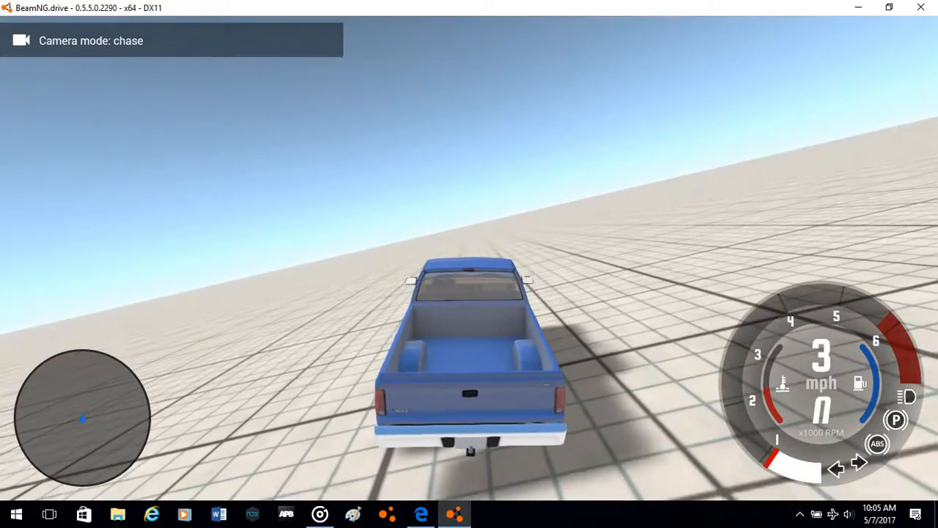
Drive the pickup into the green sedan, wrecking its roof and doors
key("c")
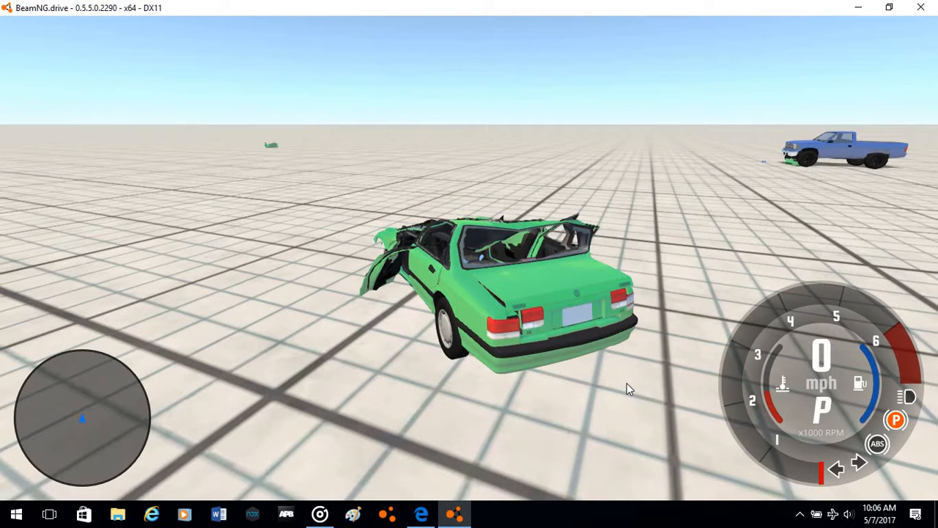
mouse_move(632, 353)
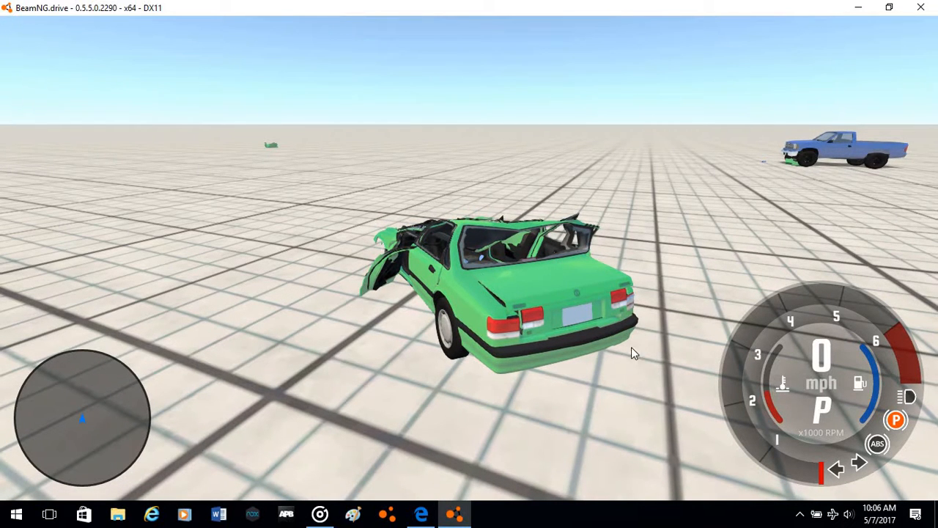
mouse_move(340, 233)
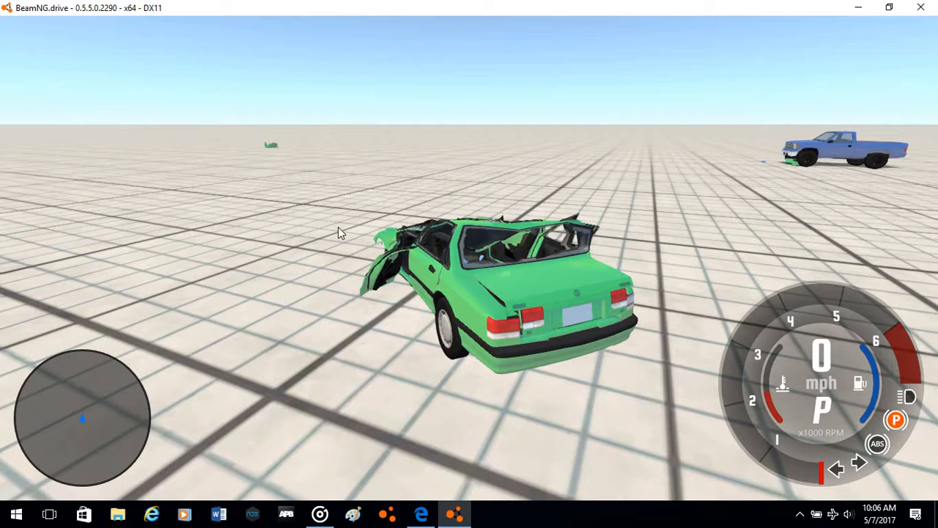
mouse_move(420, 248)
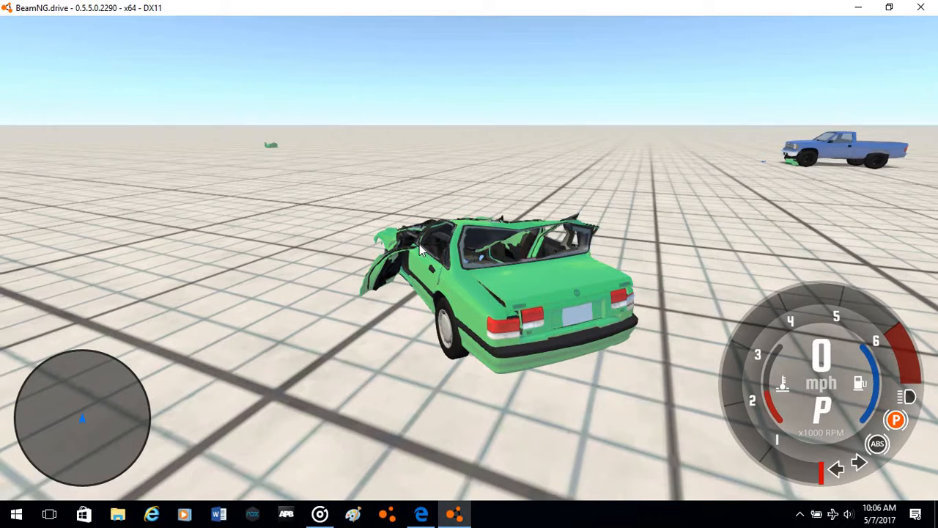
mouse_move(509, 307)
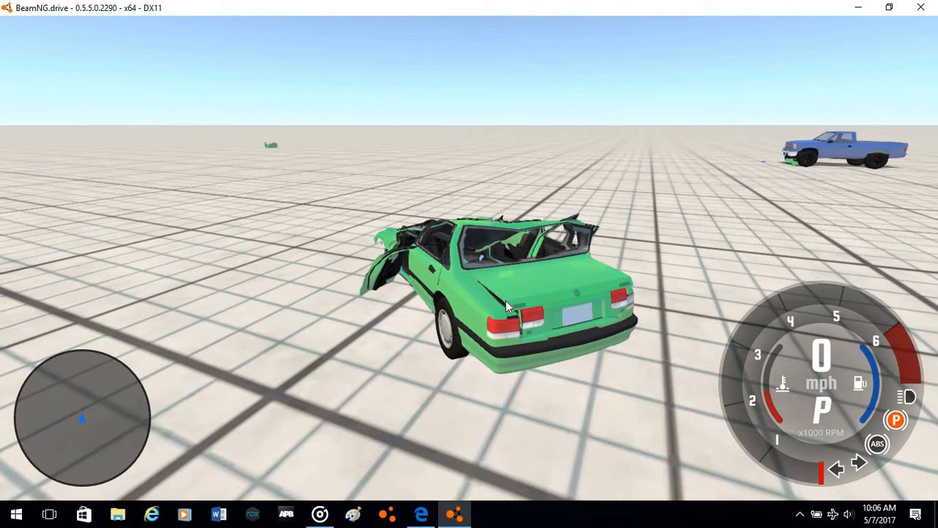